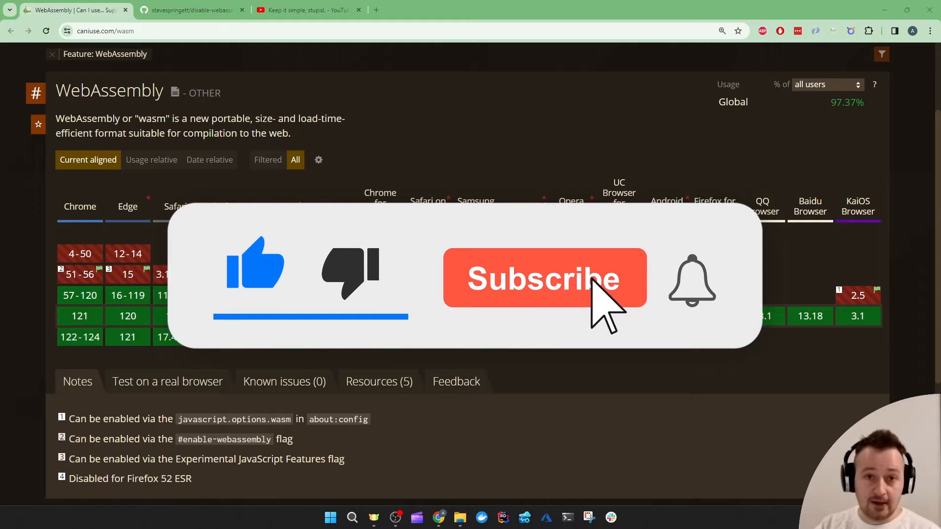
- Switch to the YouTube RenderMode.Auto community post and browse its comment screenshots
click(543, 278)
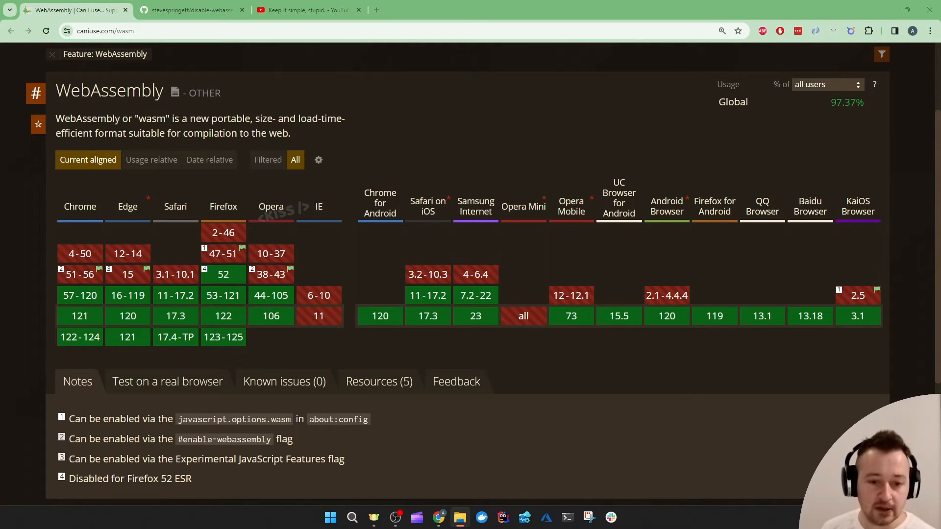
mouse_move(32, 271)
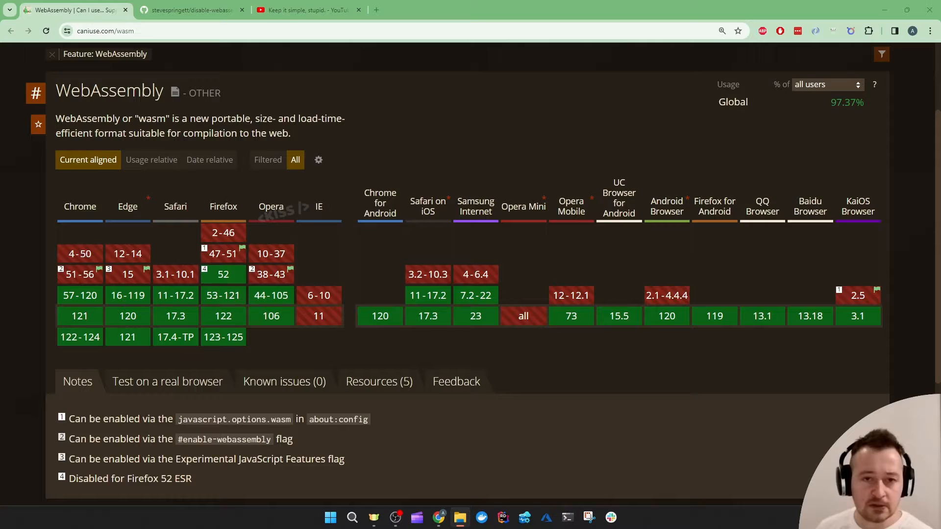
click(308, 10)
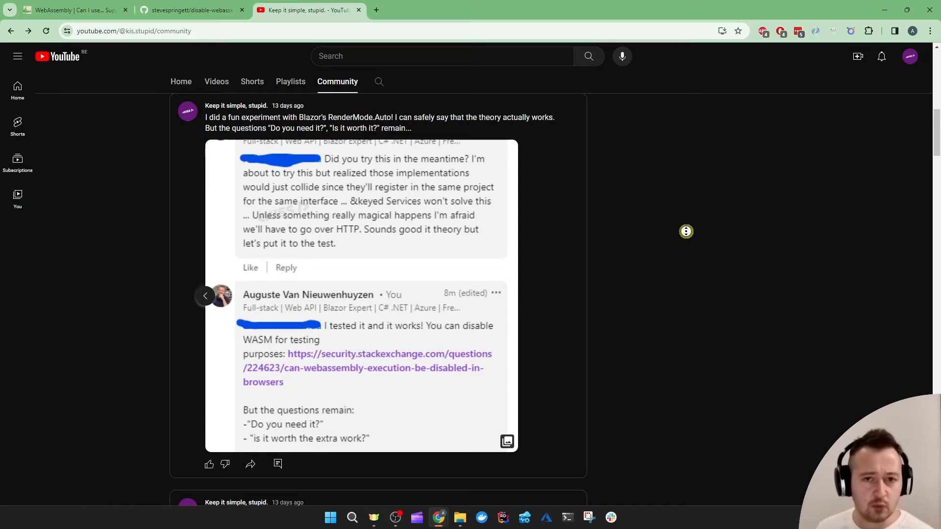
click(205, 296)
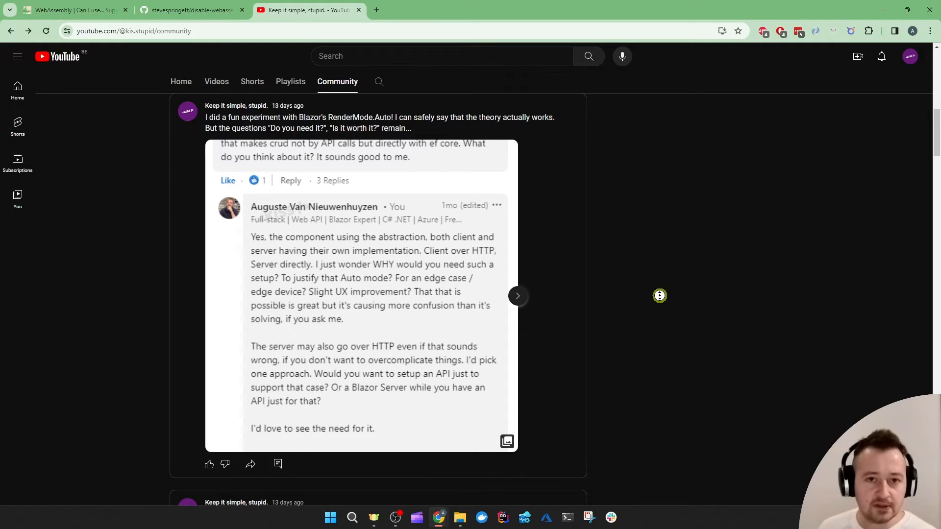
mouse_move(647, 241)
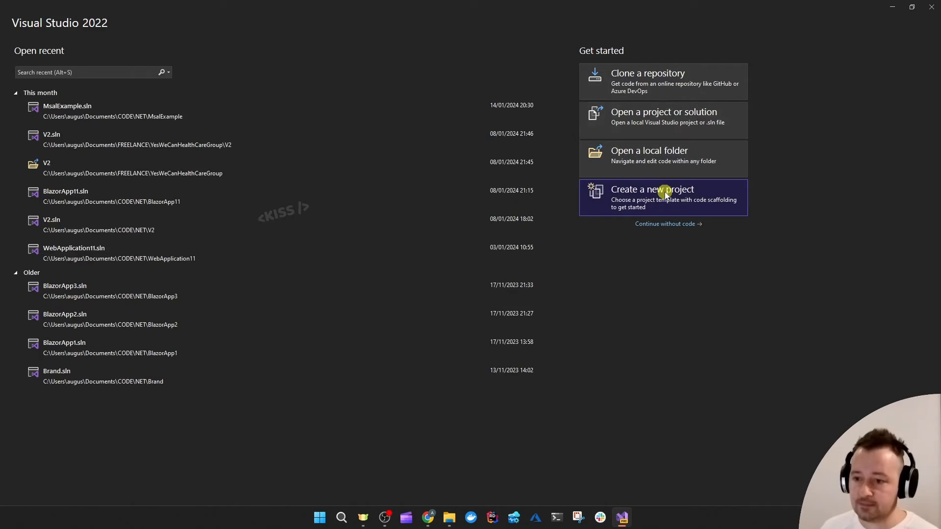
- Start a new Blazor Web App project and open the interactive render mode list
click(652, 189)
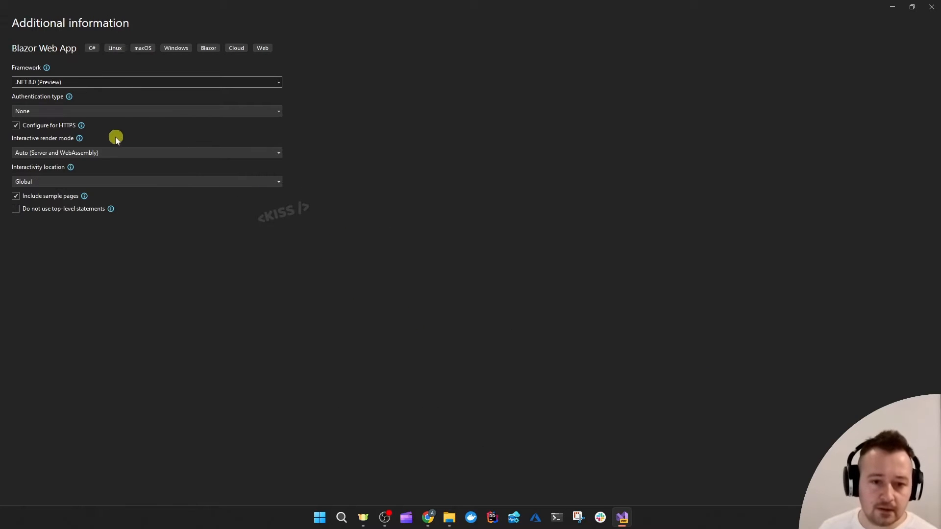
click(146, 153)
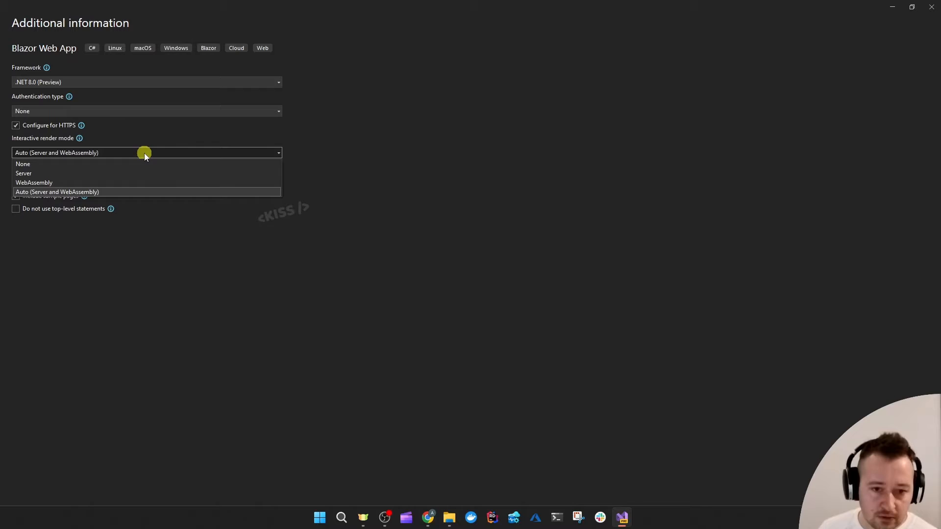
mouse_move(168, 195)
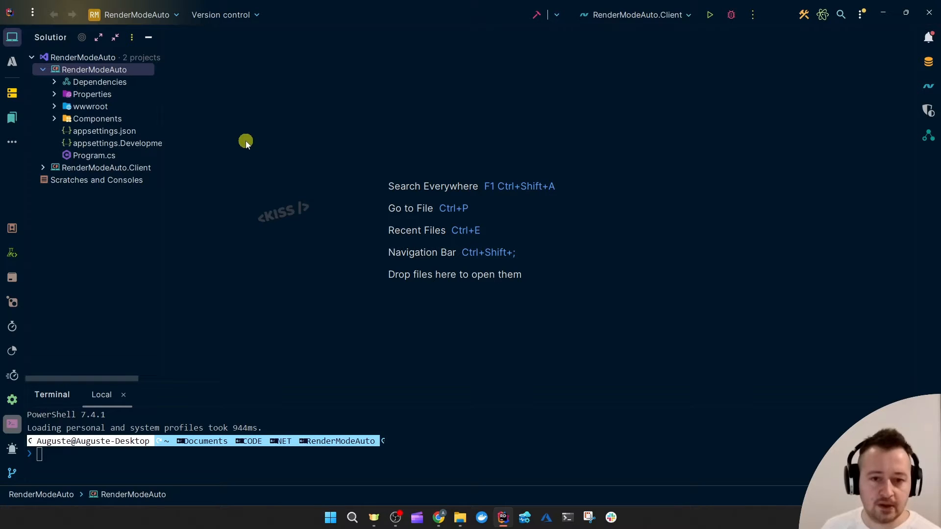
mouse_move(128, 80)
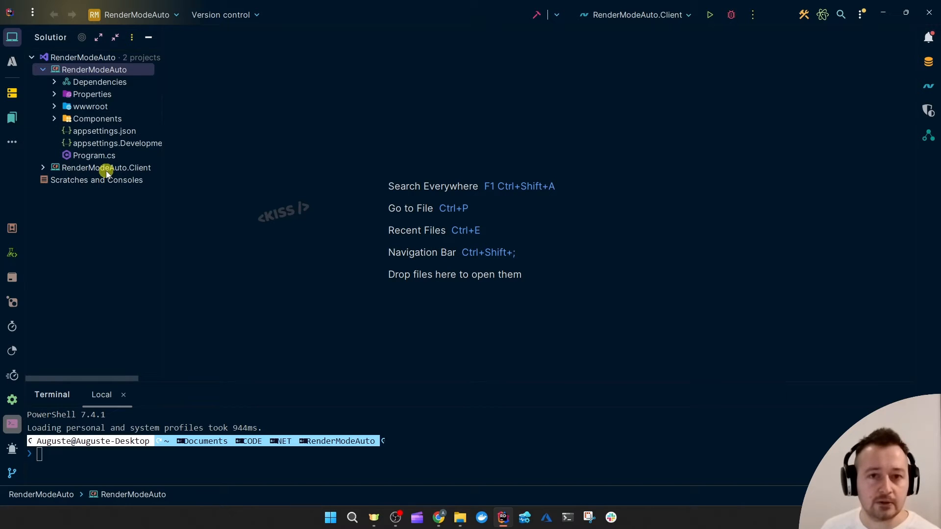
- Review the server Program.cs and App.razor, close them, and expand RenderModeAuto.Client
click(106, 167)
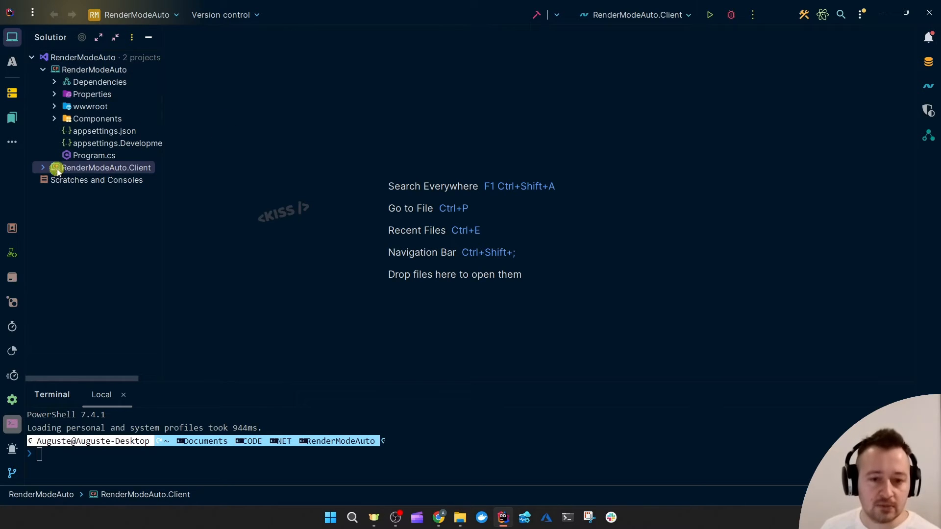
double_click(94, 155)
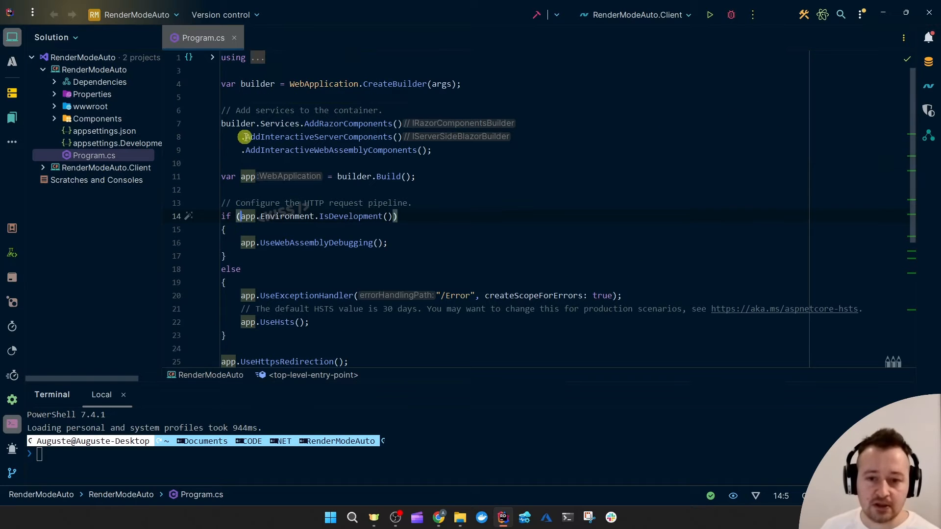
mouse_move(290, 147)
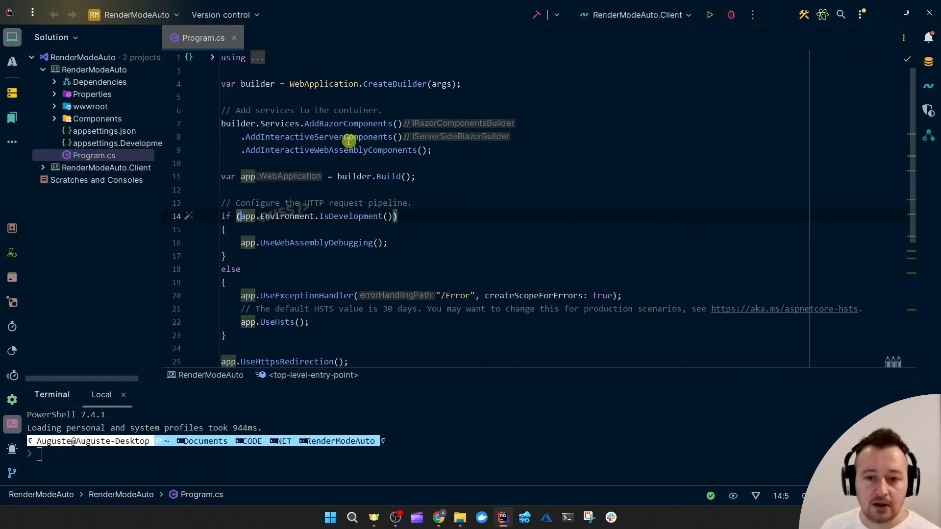
scroll(down, 3)
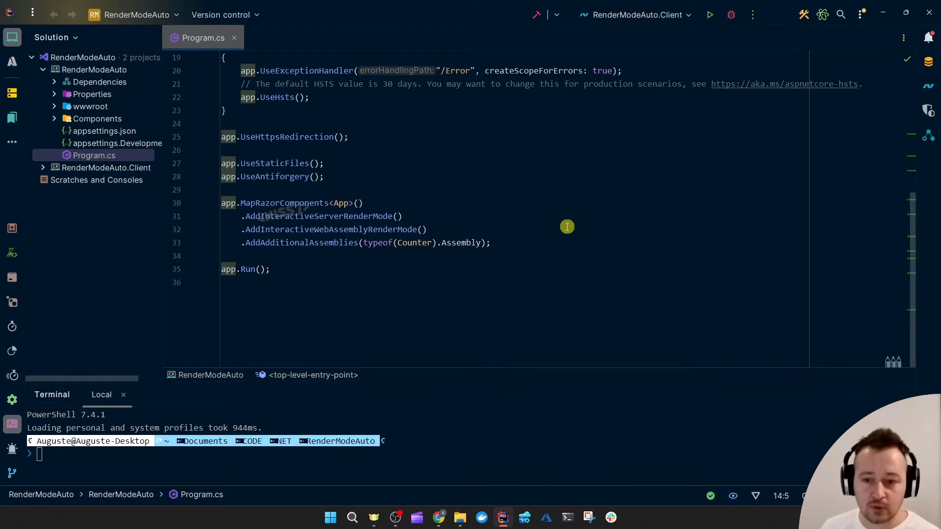
click(423, 229)
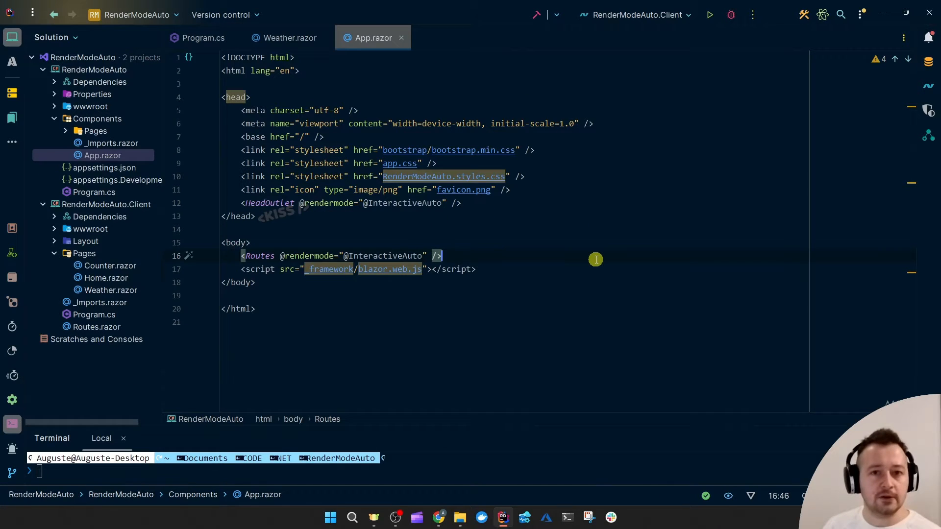
mouse_move(273, 252)
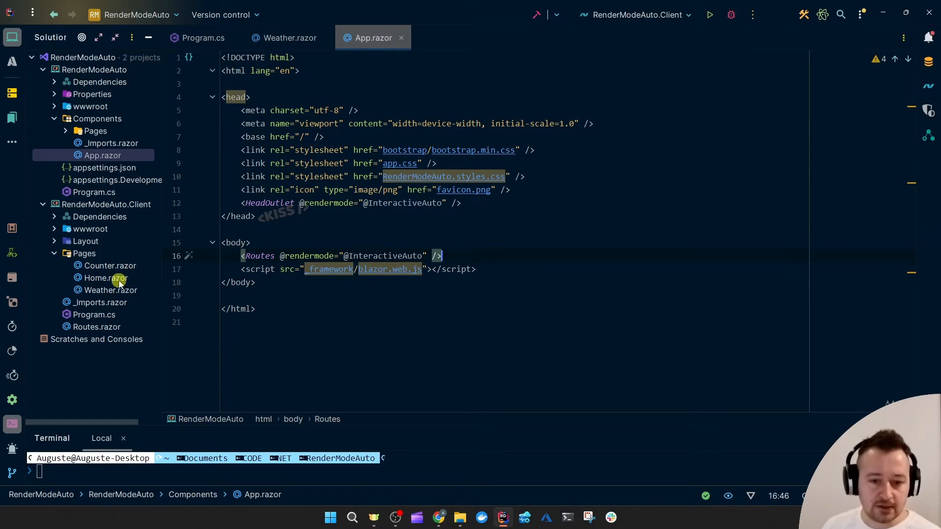
click(109, 290)
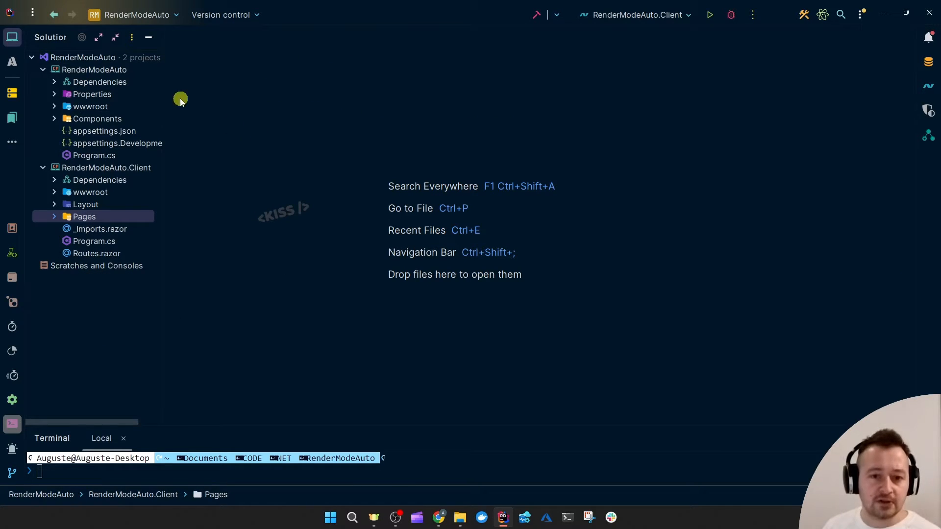
- Run RenderModeAuto, reload localhost:7092 in Chrome, and raise the Counter to 8
right_click(93, 69)
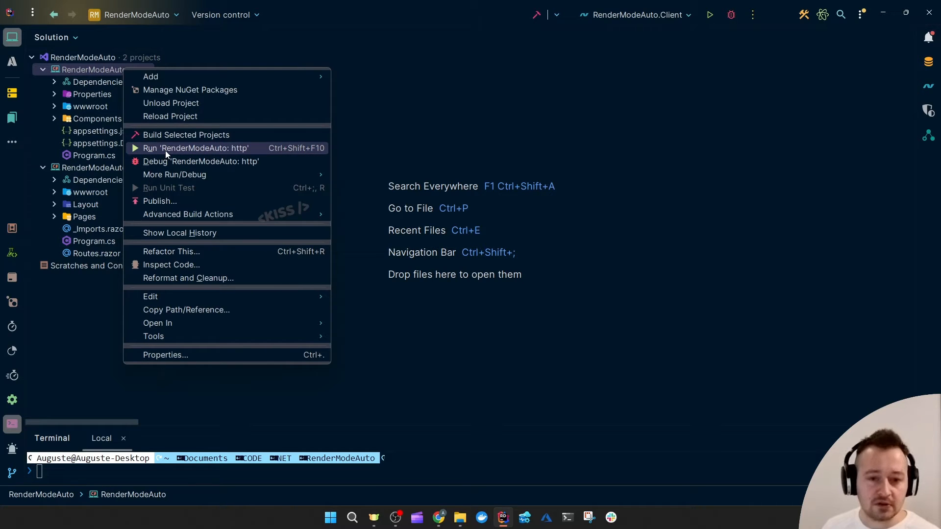
mouse_move(174, 174)
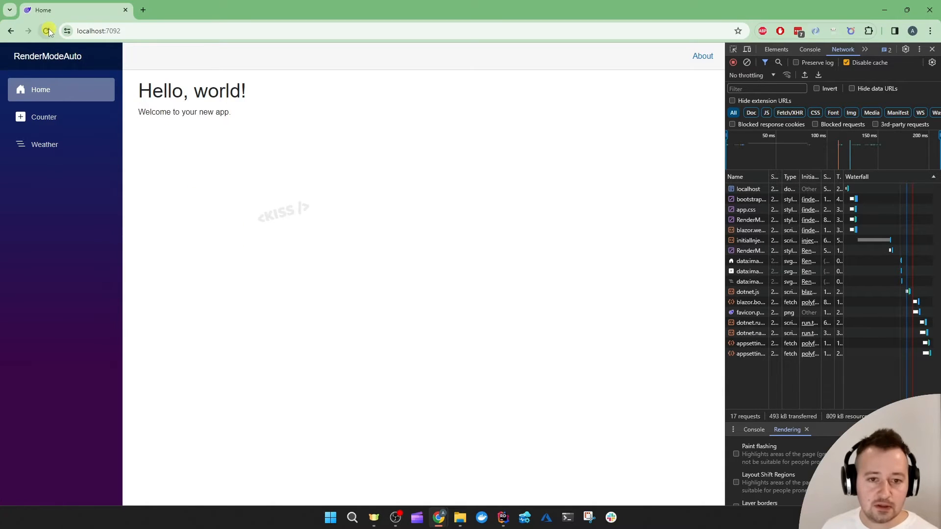
click(48, 31)
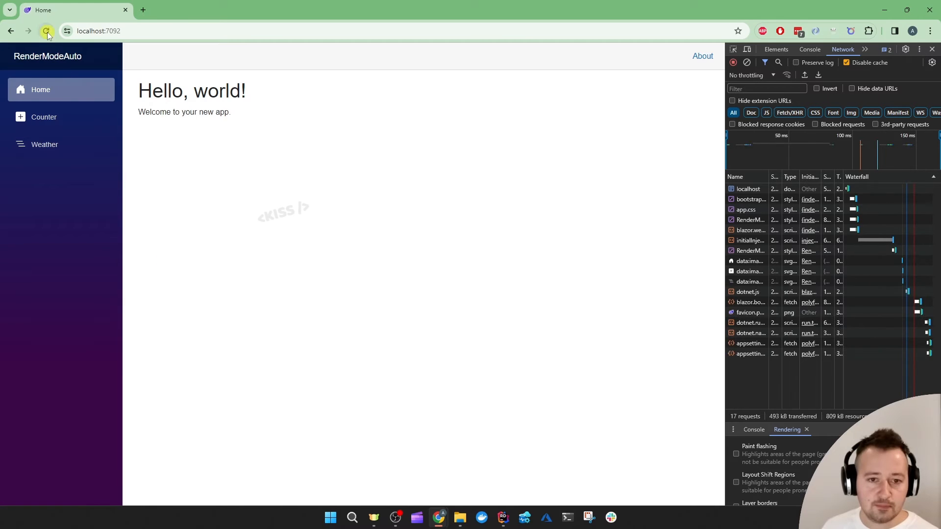
click(47, 30)
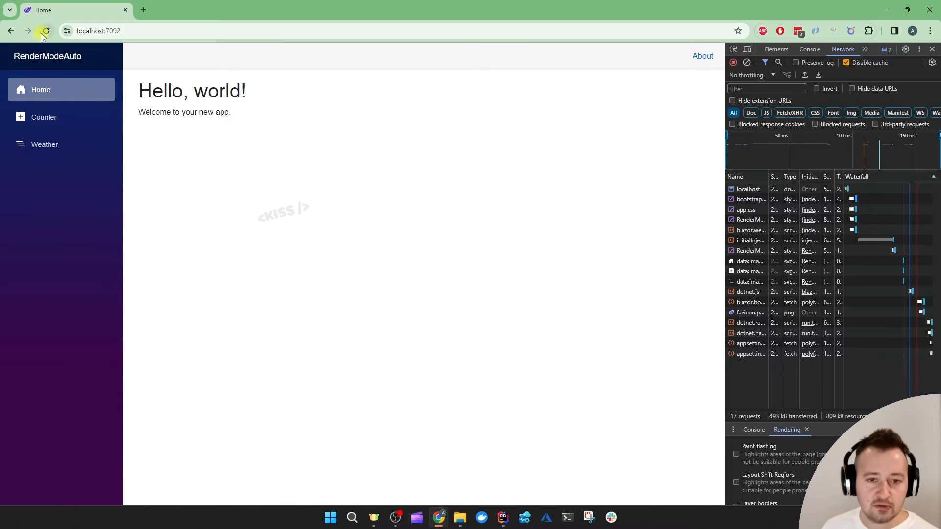
click(43, 117)
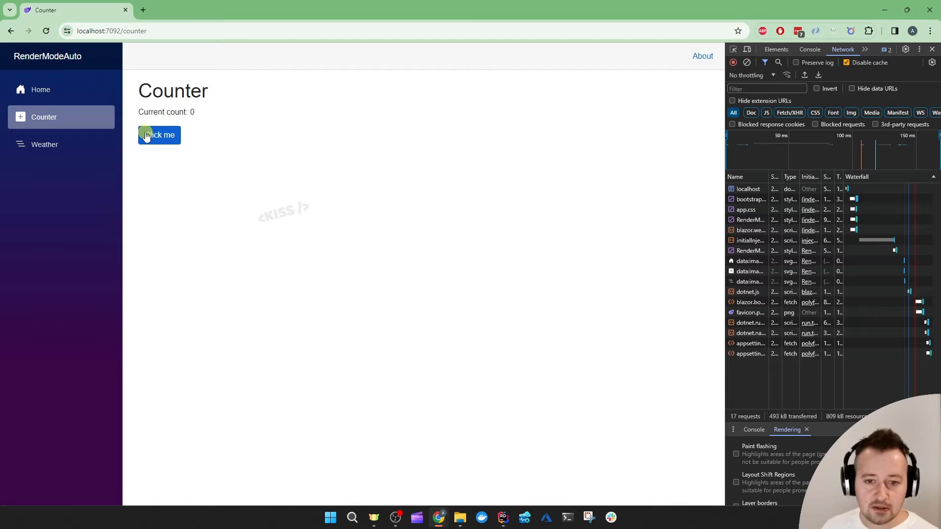
click(158, 135)
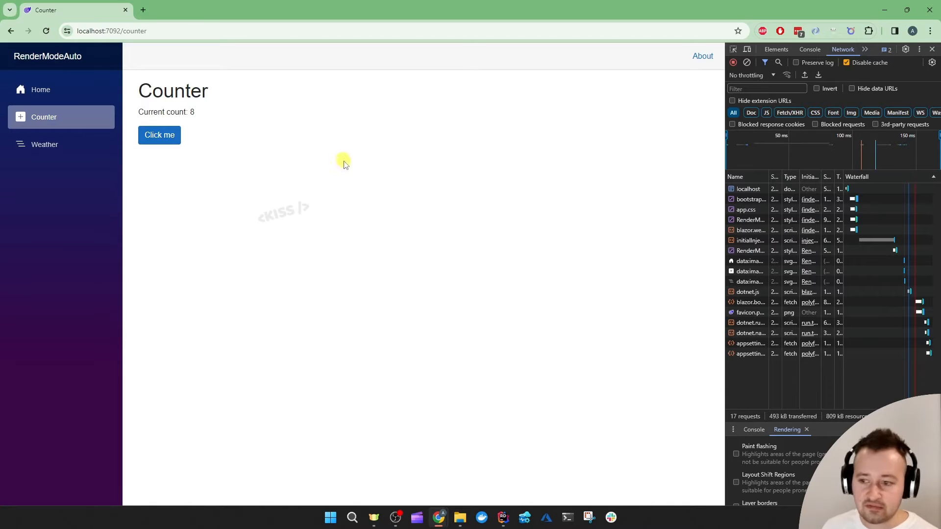
mouse_move(686, 401)
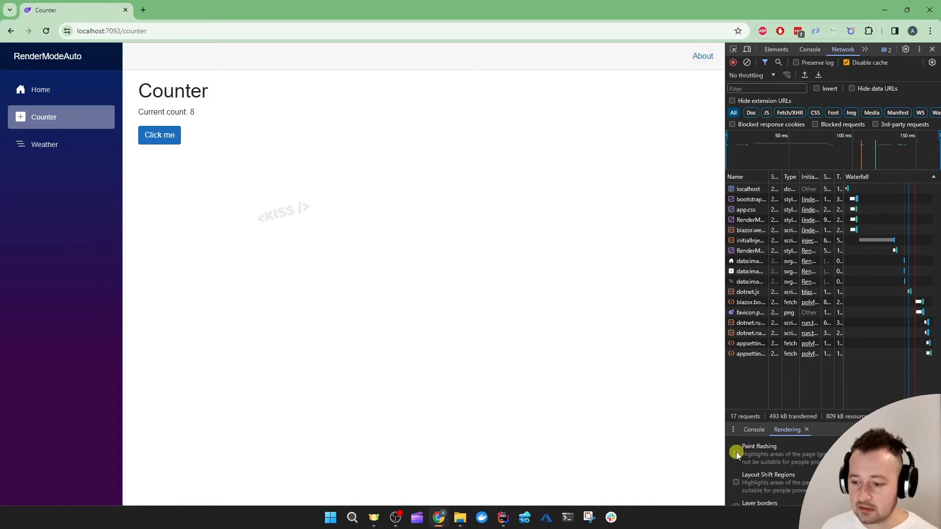
- Capture the app's network requests including dotnet.js, then open the WebAssembly-disabling guide
click(11, 31)
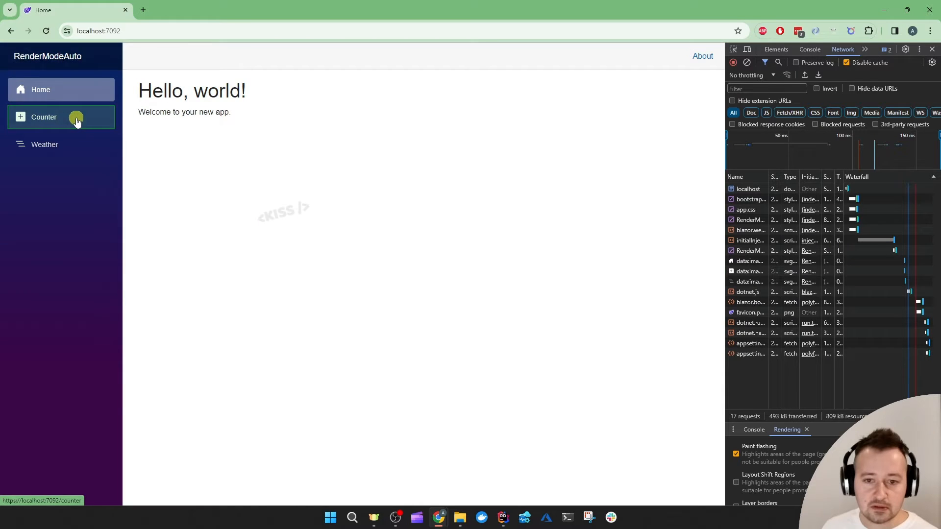
click(61, 117)
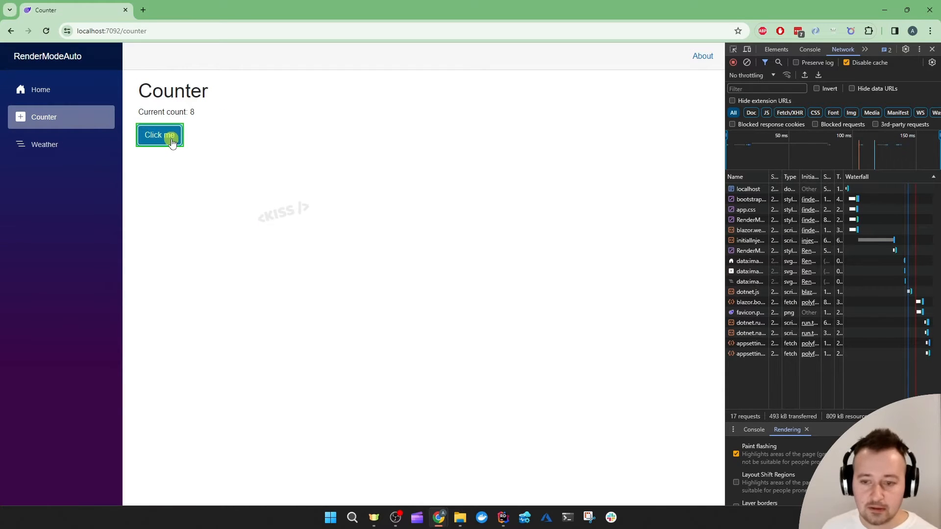
click(41, 89)
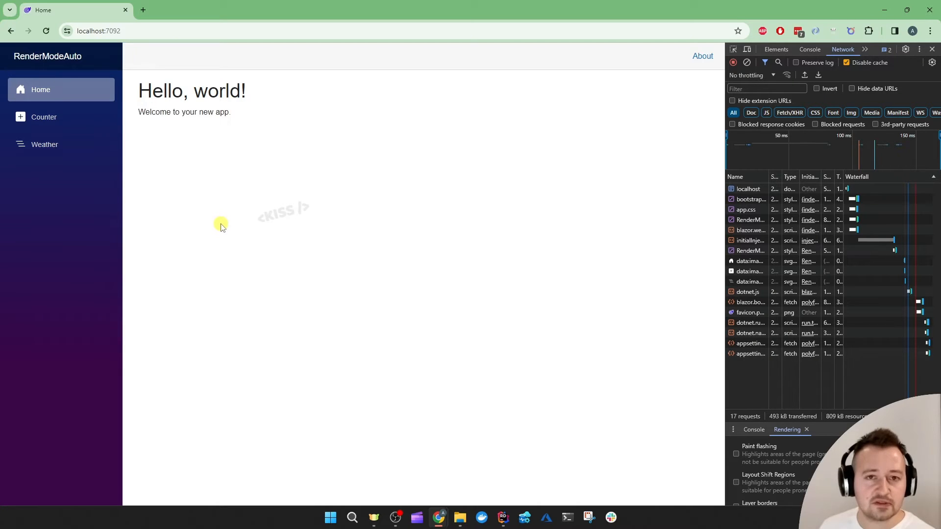
mouse_move(221, 183)
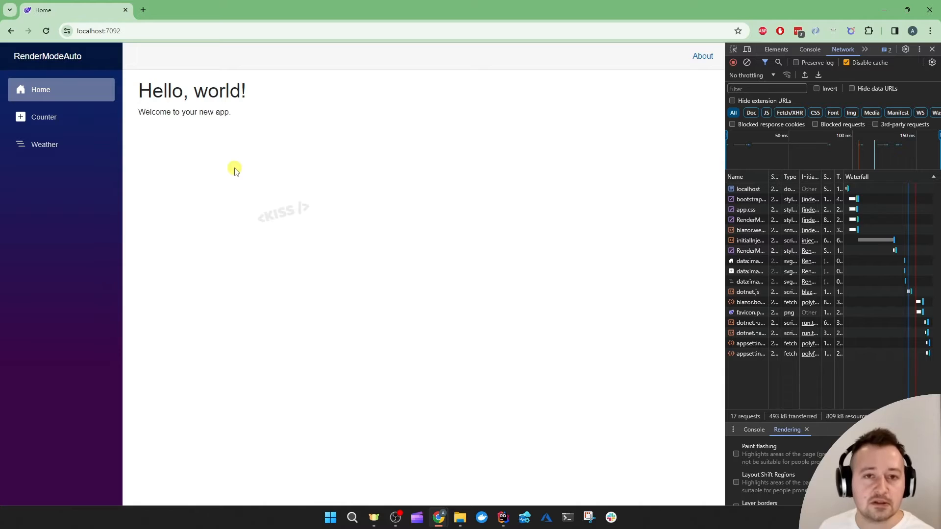
click(44, 117)
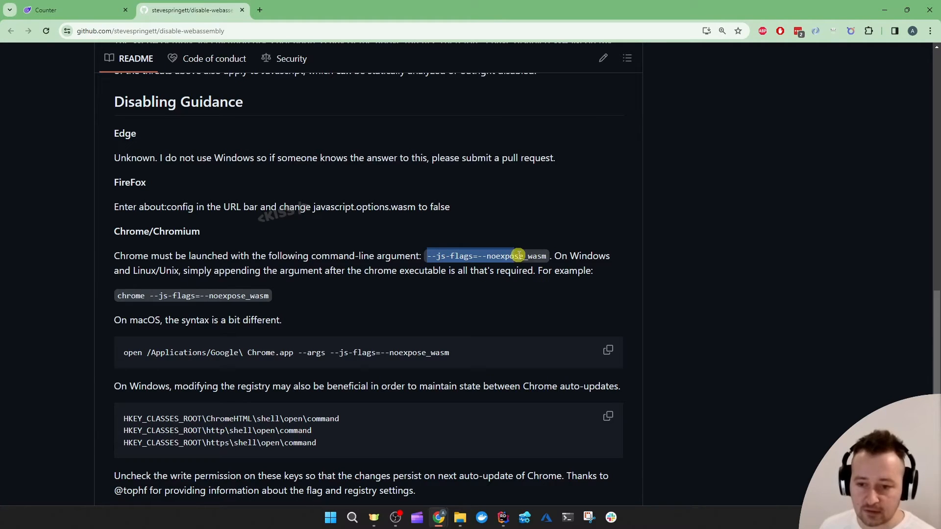
mouse_move(741, 236)
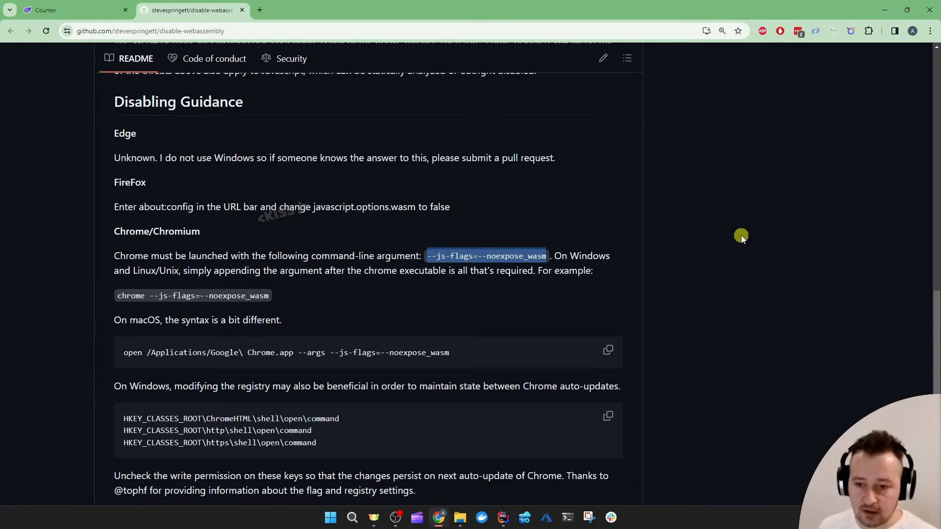
mouse_move(460, 518)
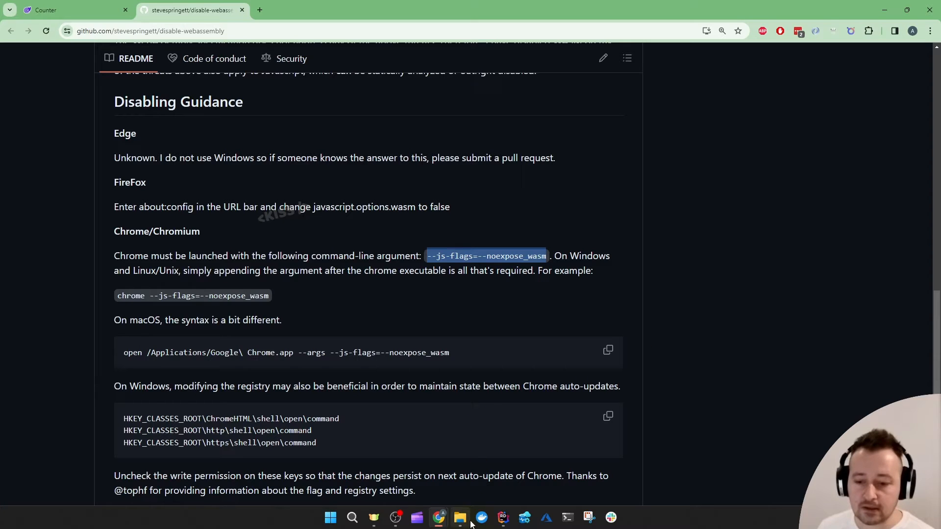
- Open Chrome's taskbar jump list to relaunch the browser with WebAssembly disabled
right_click(439, 518)
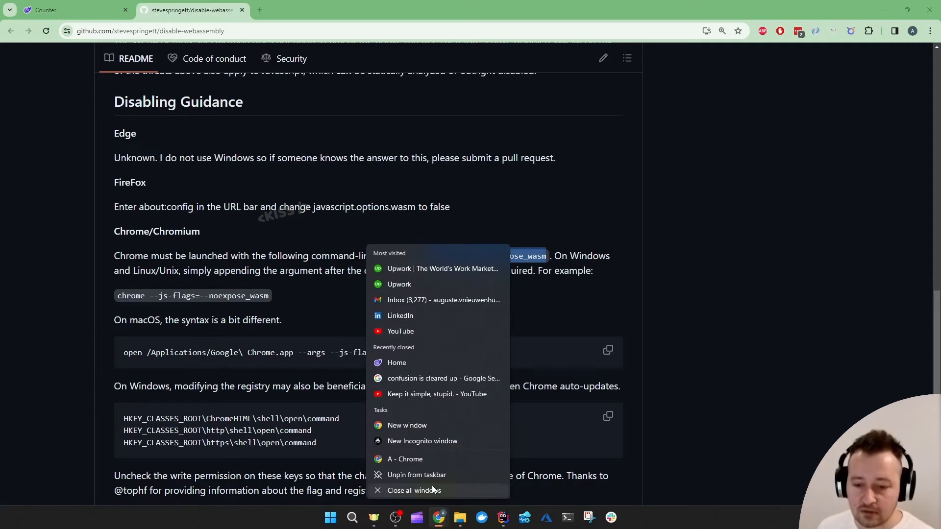
mouse_move(404, 460)
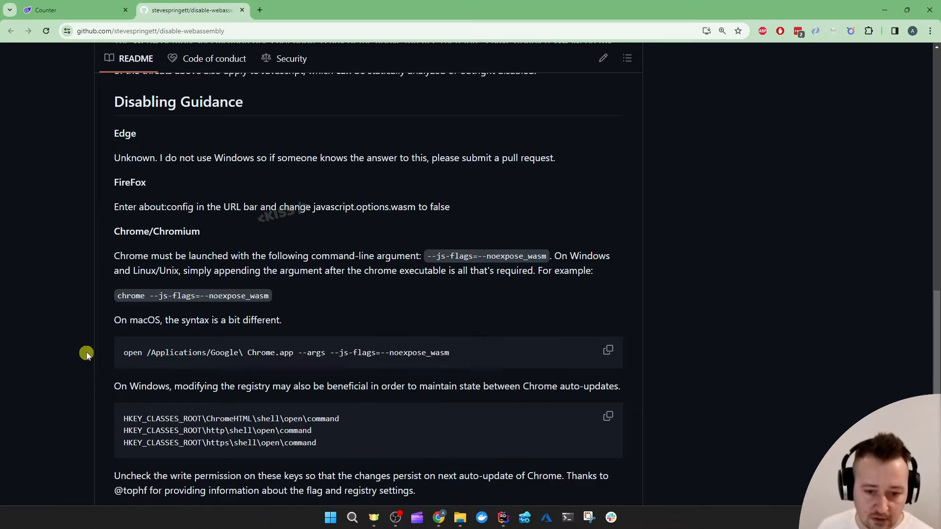
mouse_move(474, 354)
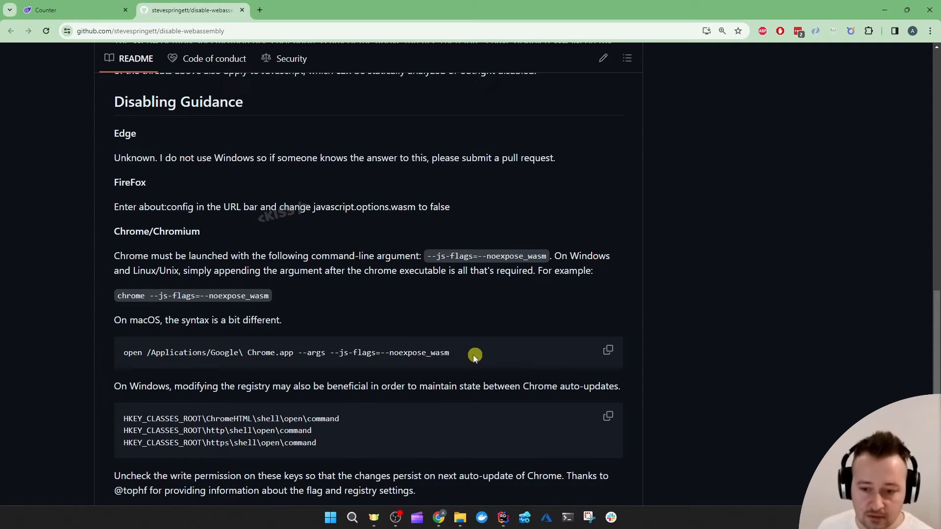
mouse_move(91, 364)
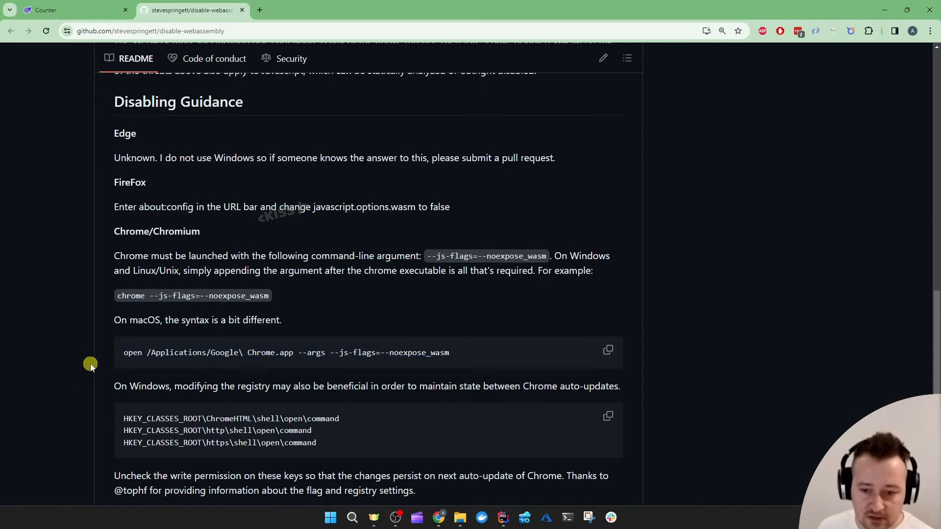
mouse_move(32, 382)
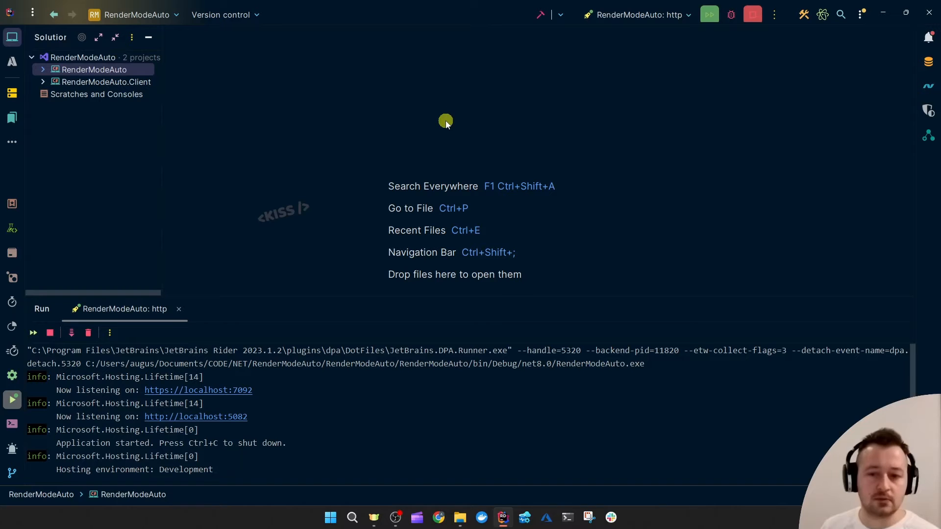
mouse_move(439, 517)
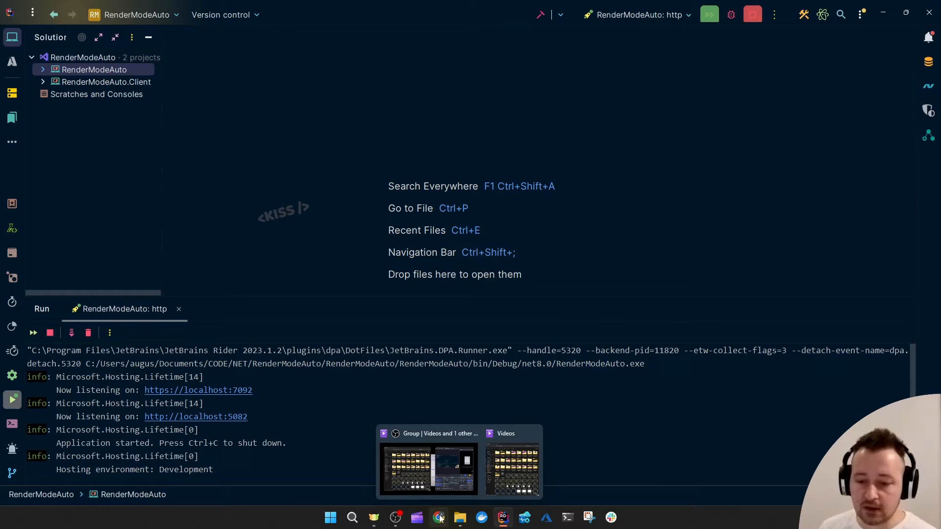
- Bring up Chrome's taskbar window options while Rider shows the app on localhost:7092
right_click(439, 516)
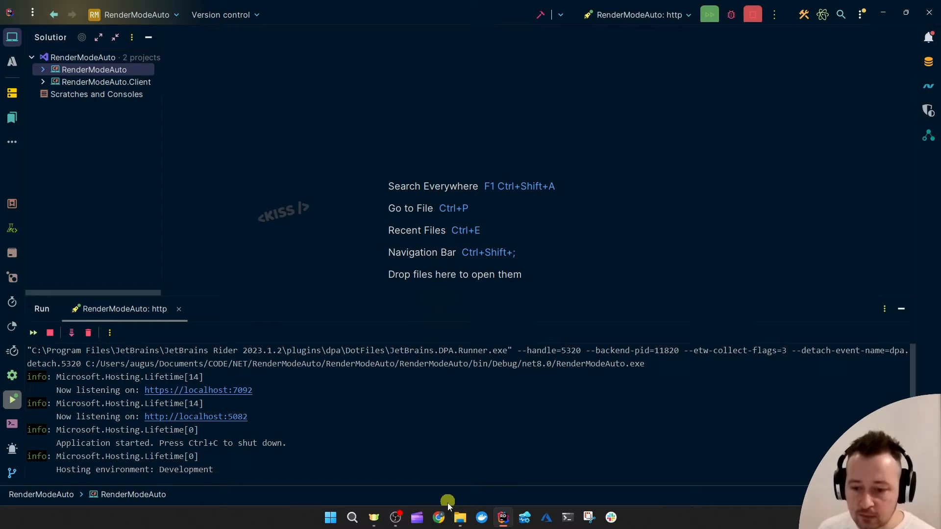
click(439, 518)
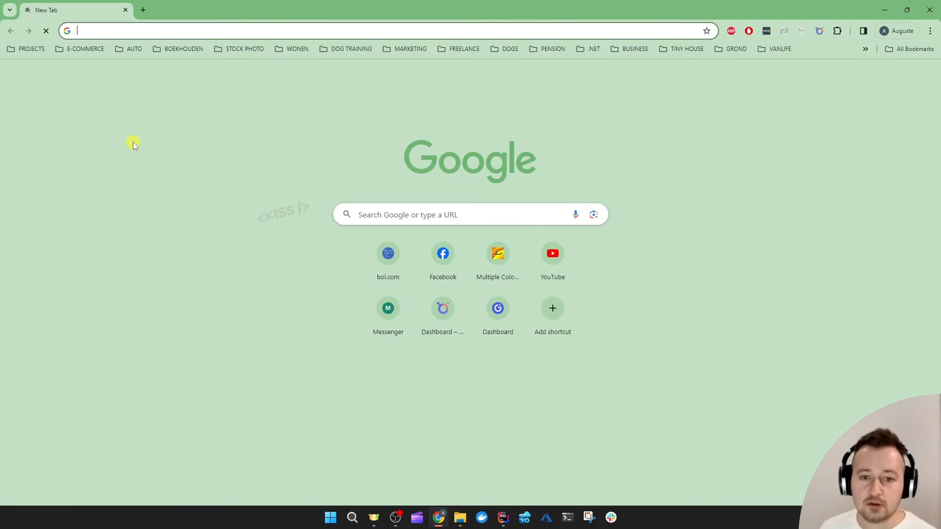
text(https://localhost:7092/counter)
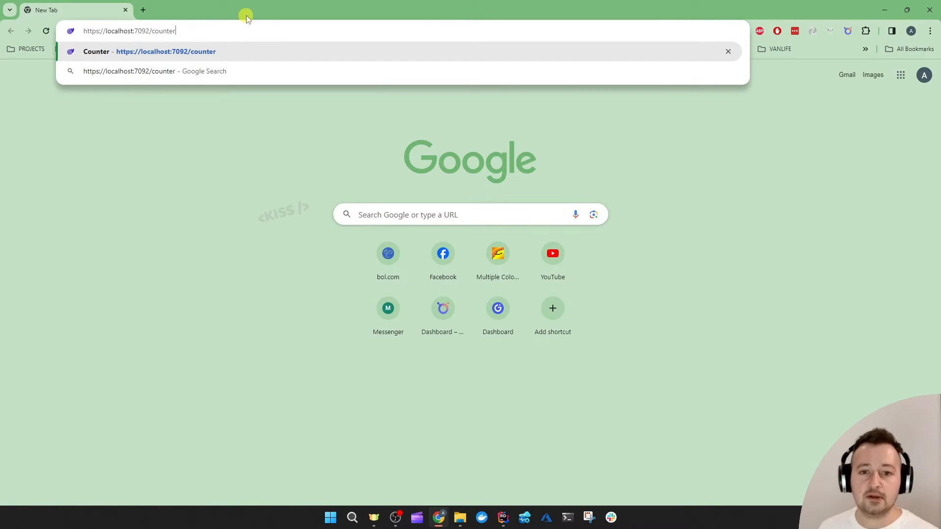
key(Backspace)
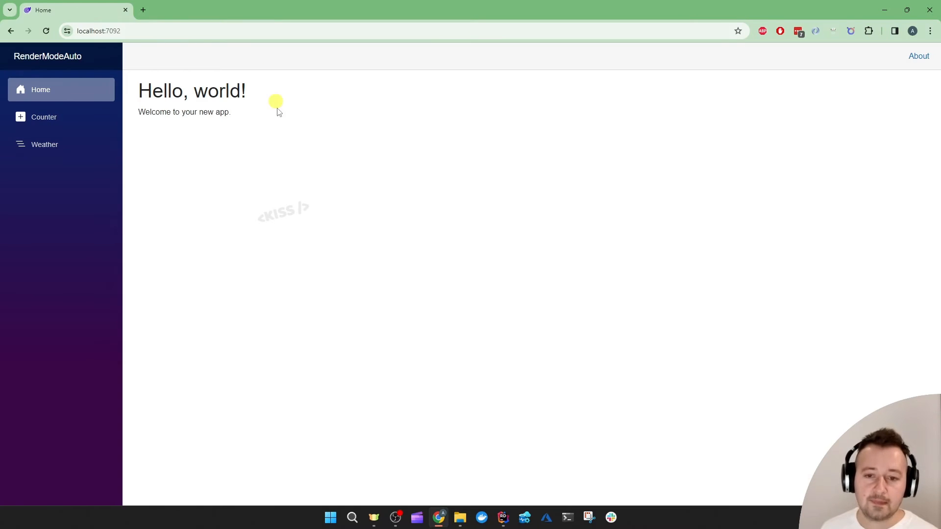
right_click(276, 100)
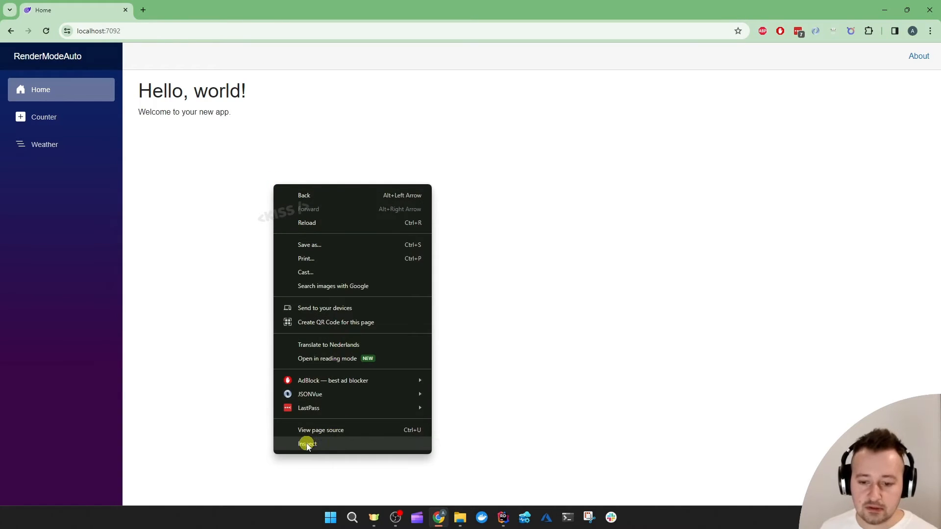
click(307, 444)
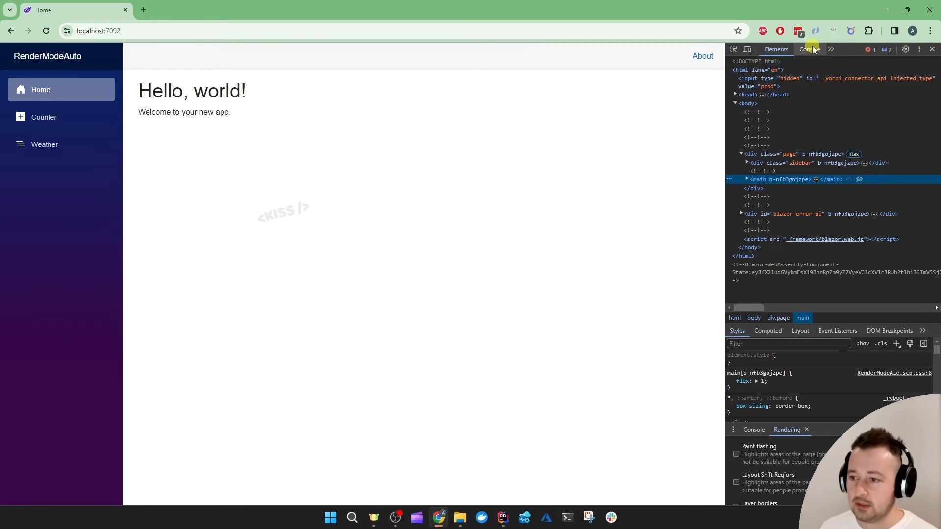
click(809, 49)
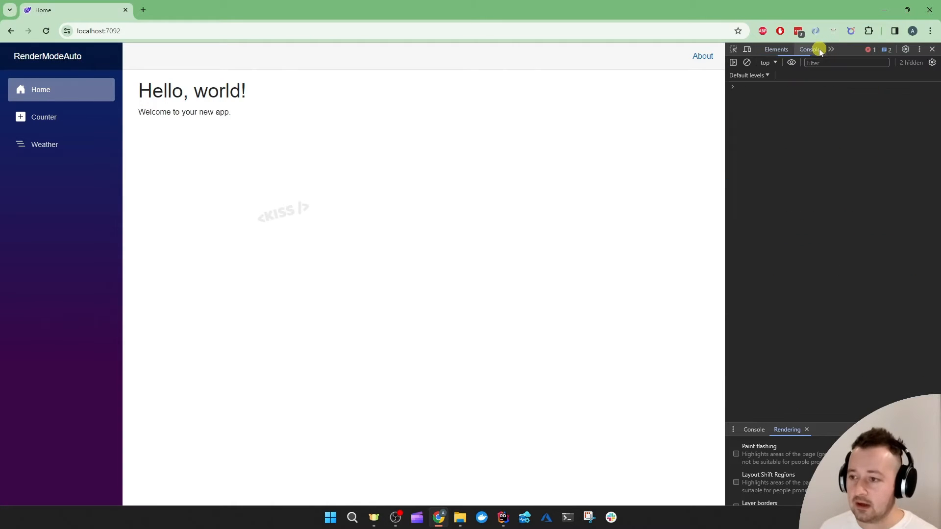
click(809, 49)
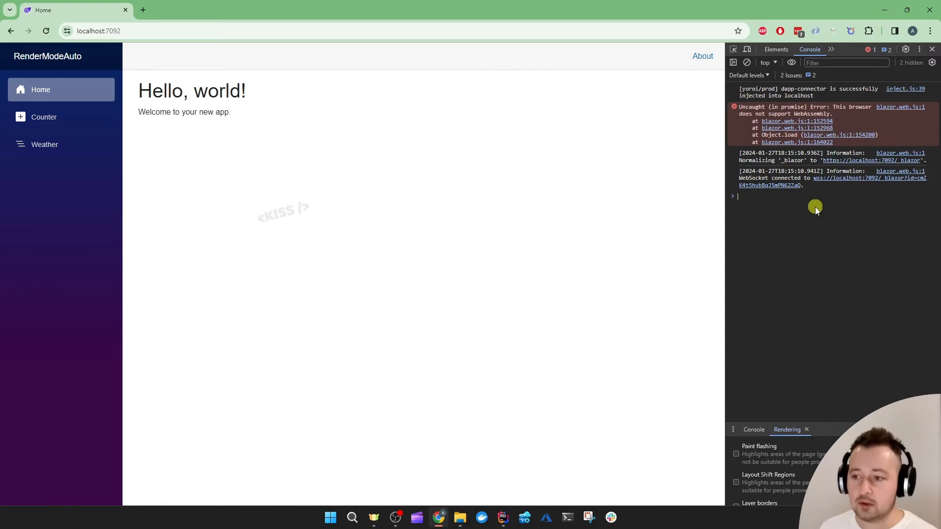
mouse_move(619, 139)
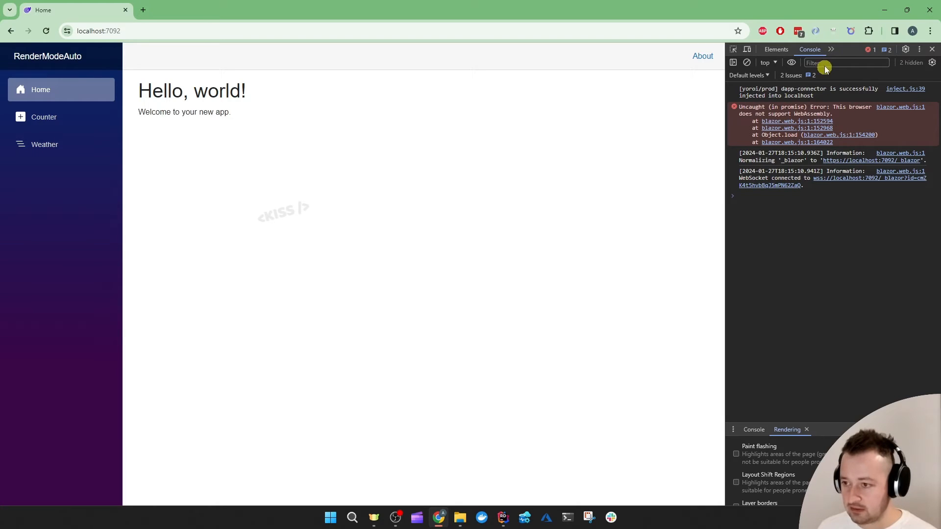
- Switch DevTools to Network, open Counter, press Click me, and return Home
click(832, 49)
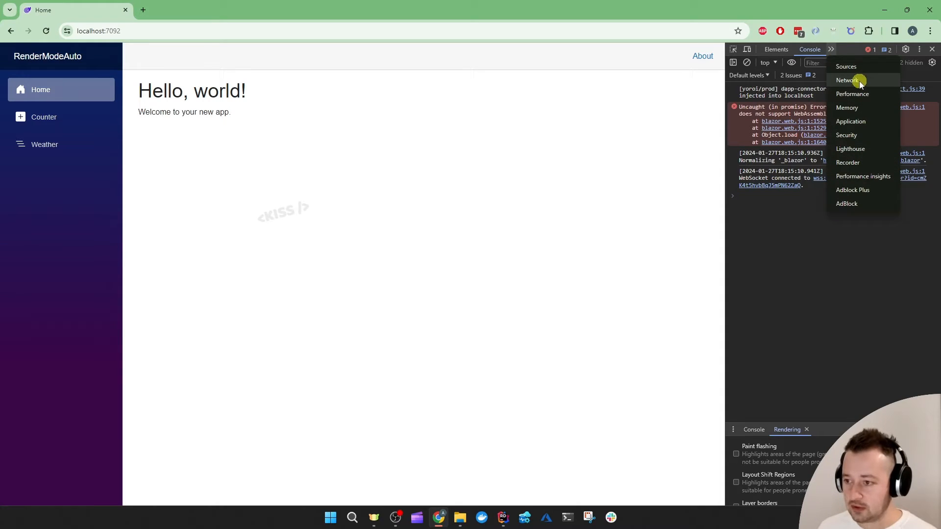
click(847, 80)
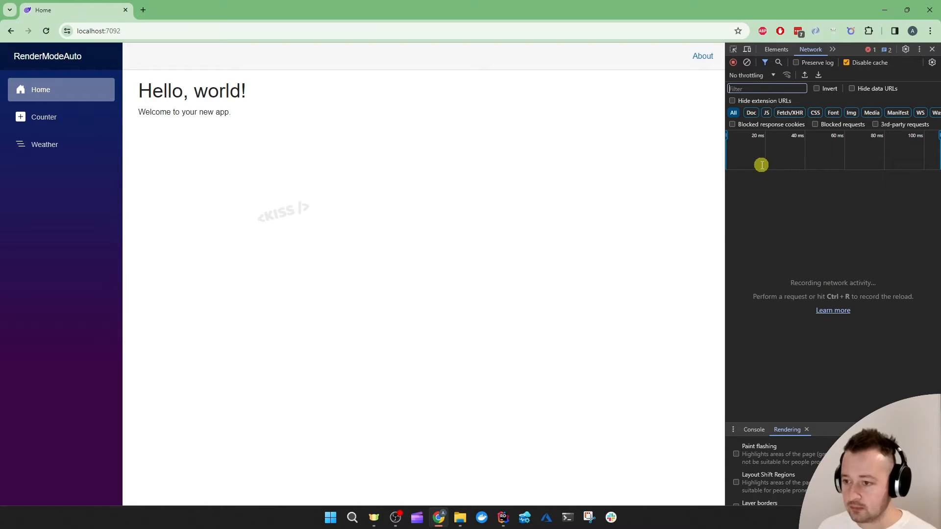
mouse_move(622, 214)
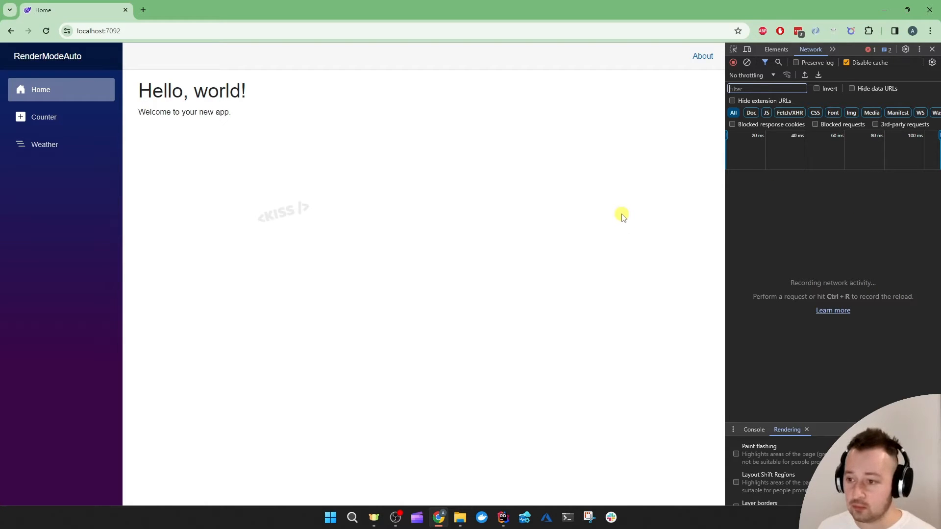
mouse_move(759, 238)
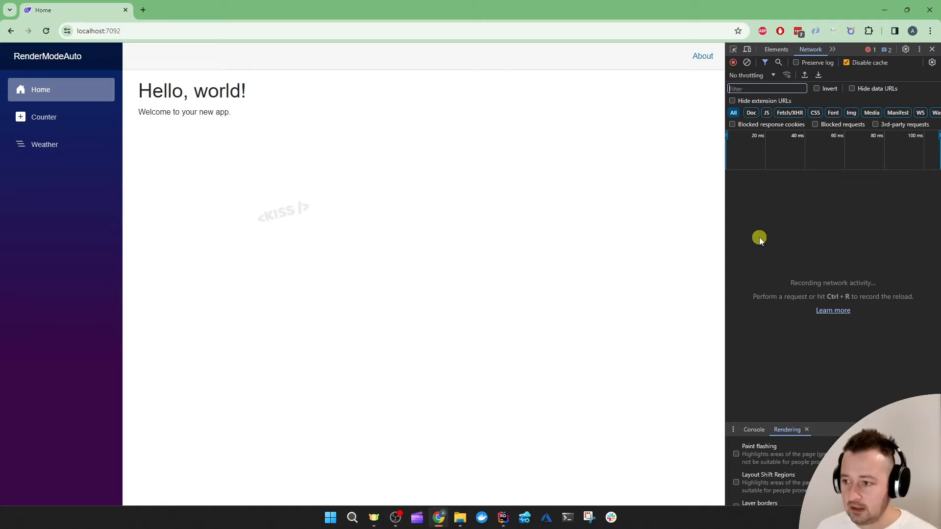
mouse_move(93, 234)
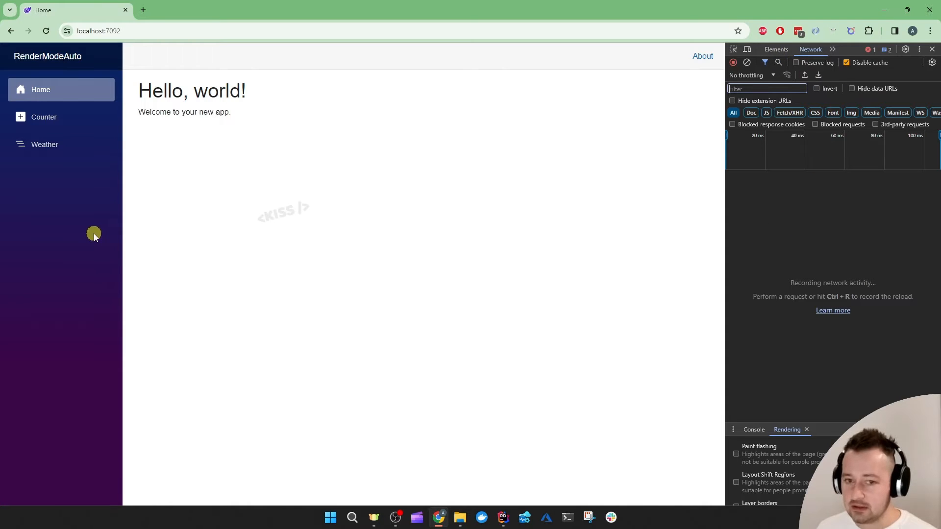
click(43, 117)
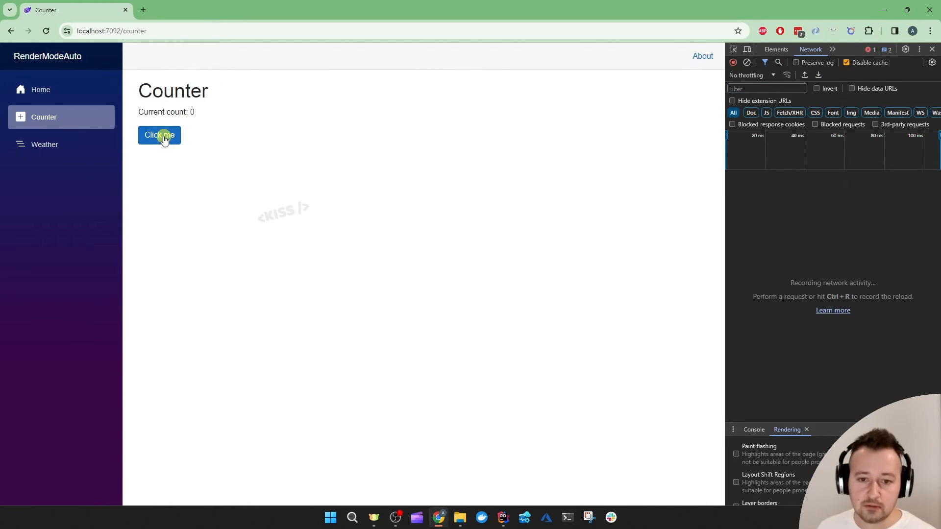
click(158, 135)
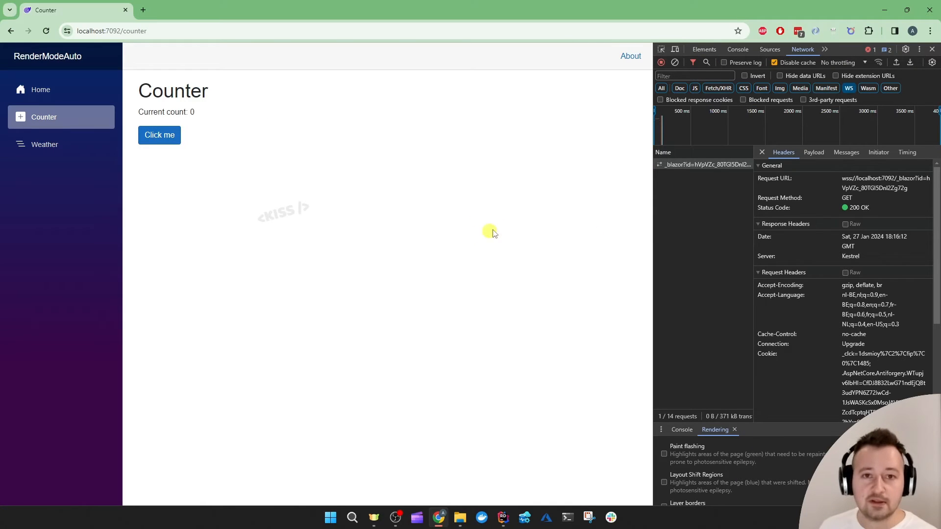
click(40, 89)
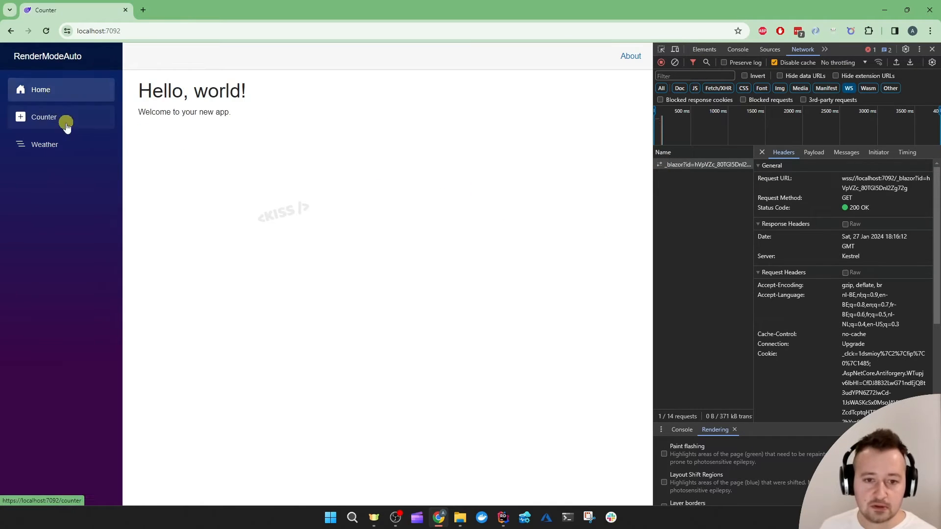
- Alternate between Counter and Home, observing the single _blazor websocket connection
click(44, 117)
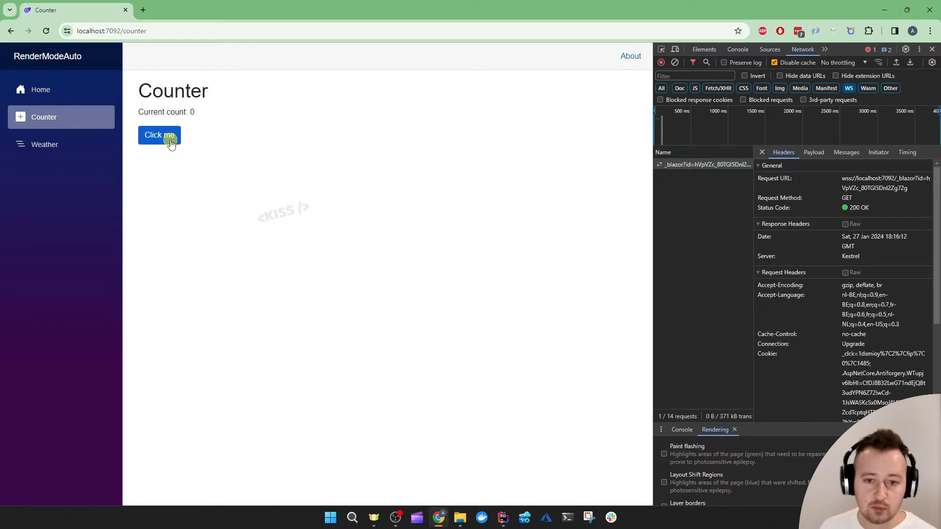
click(41, 89)
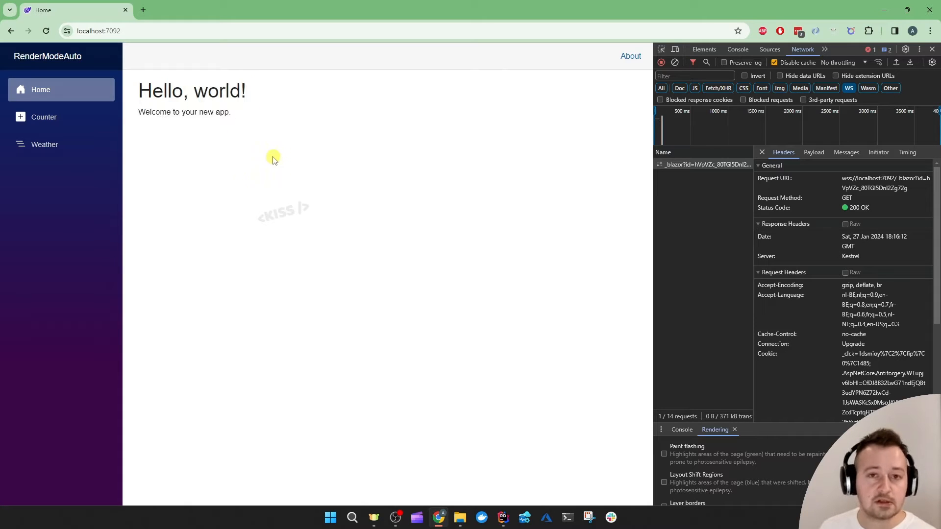
click(43, 117)
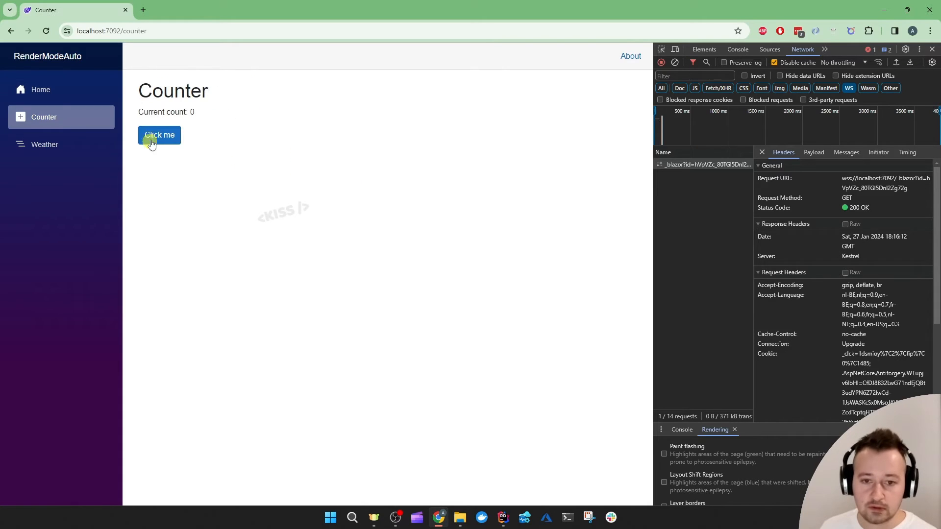
click(40, 90)
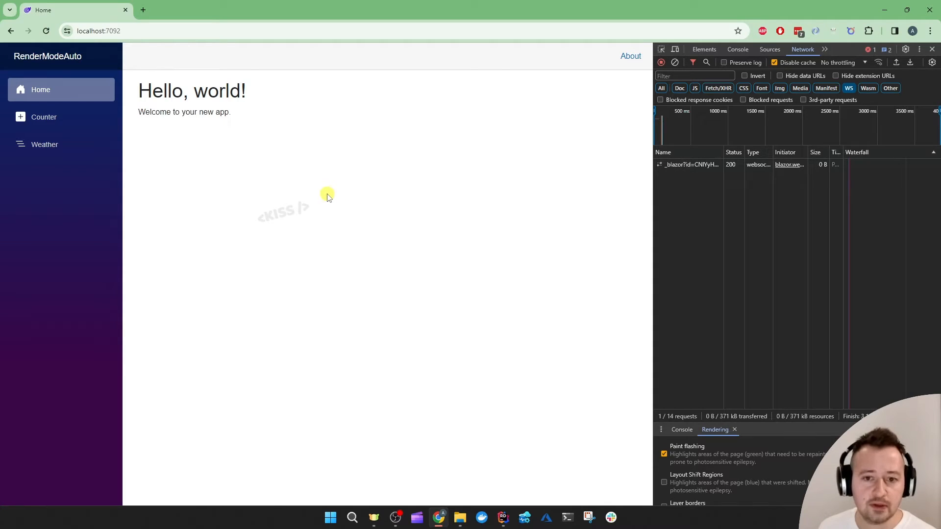
mouse_move(322, 194)
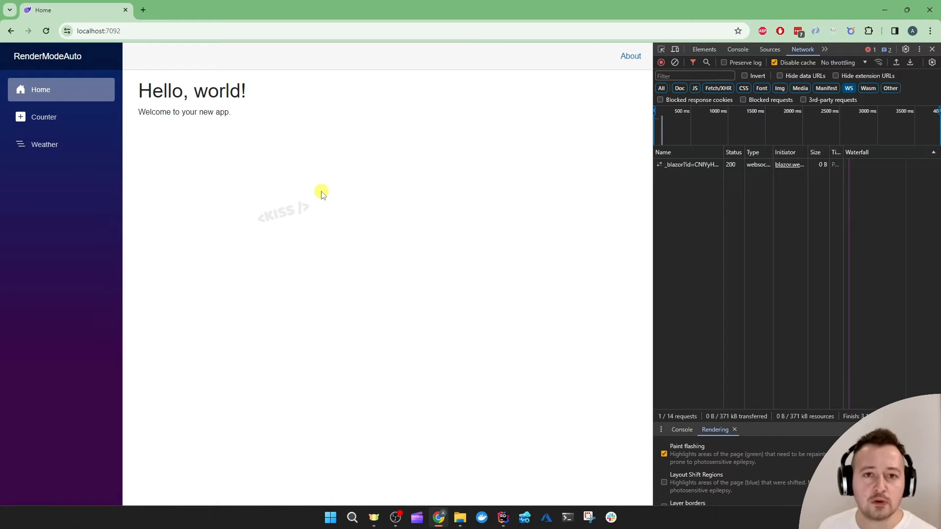
mouse_move(220, 163)
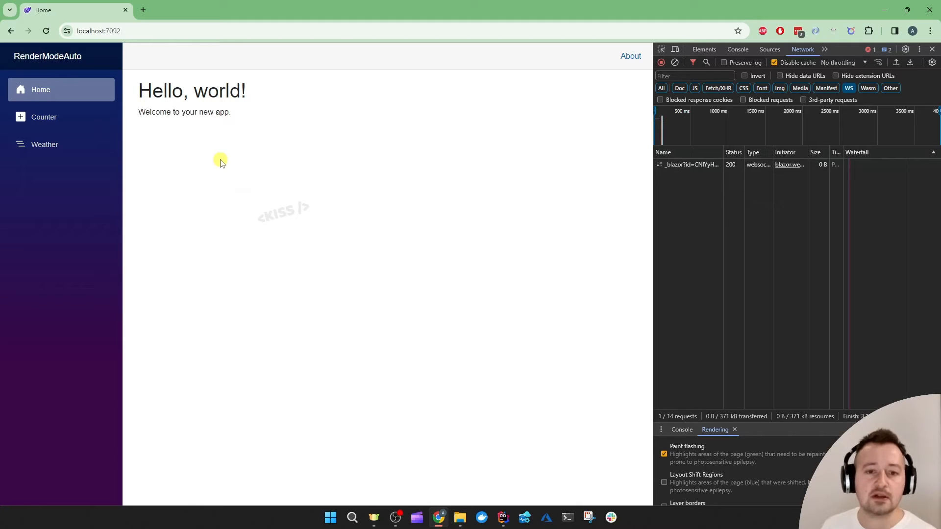
mouse_move(227, 139)
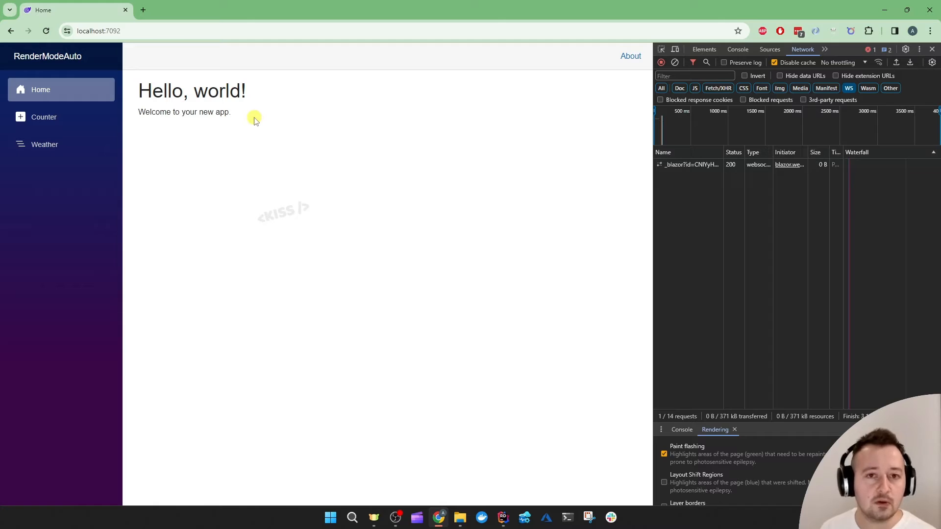
mouse_move(286, 125)
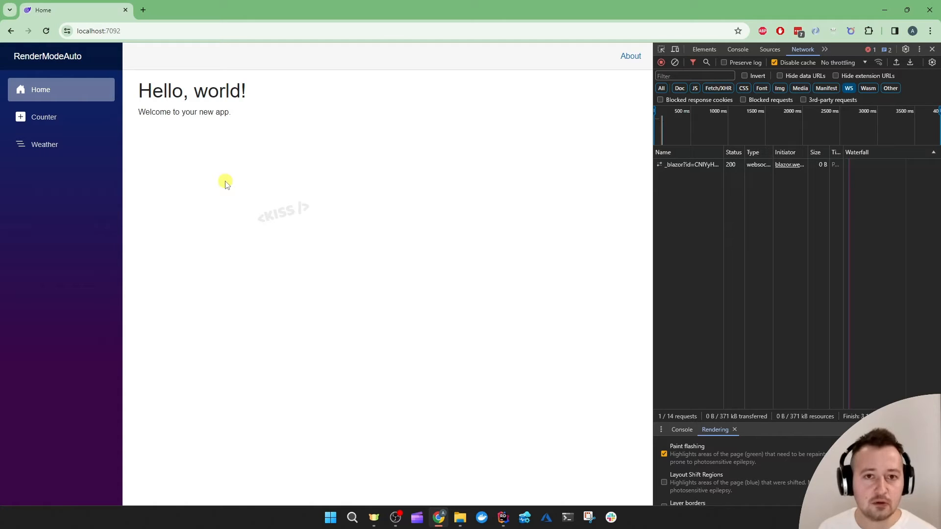
mouse_move(210, 166)
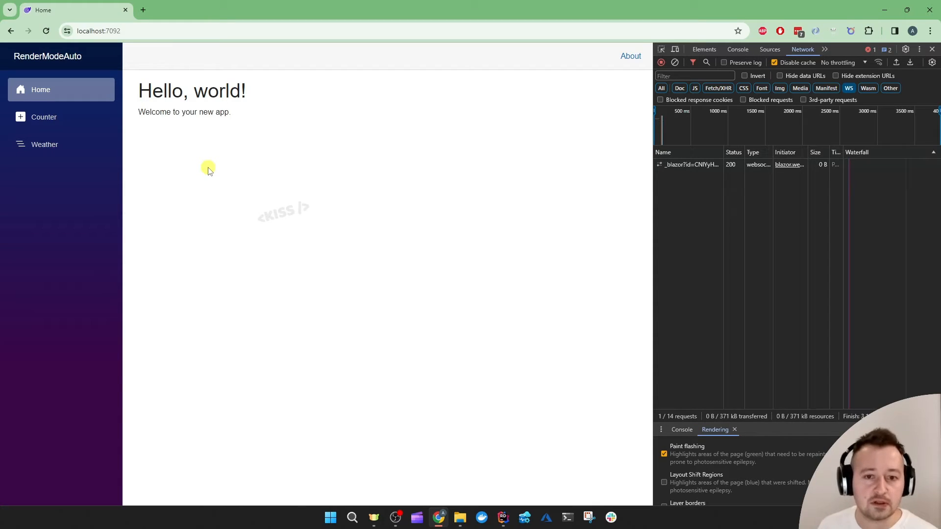
- Return to the YouTube RenderMode.Auto community post showing the reply questioning Auto mode
click(192, 11)
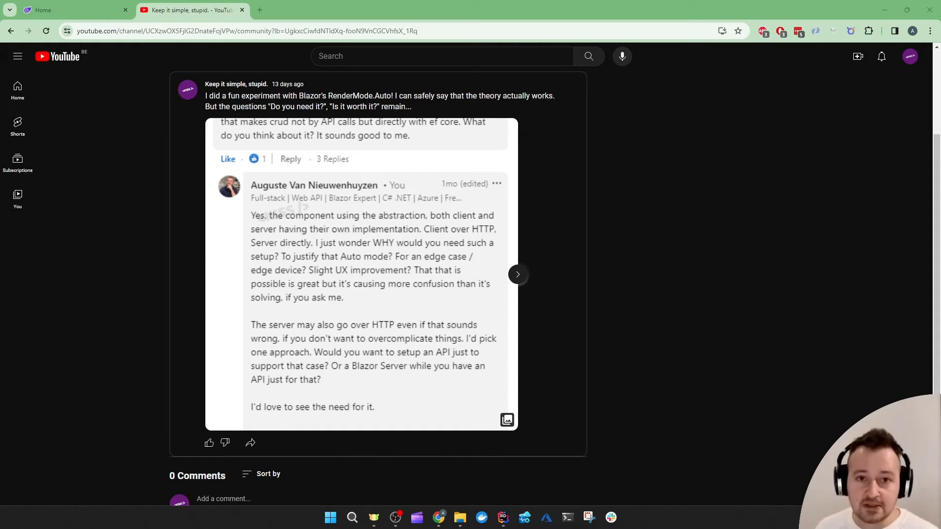
- Show the next reply in the RenderMode.Auto post, about testing with WebAssembly disabled
click(517, 275)
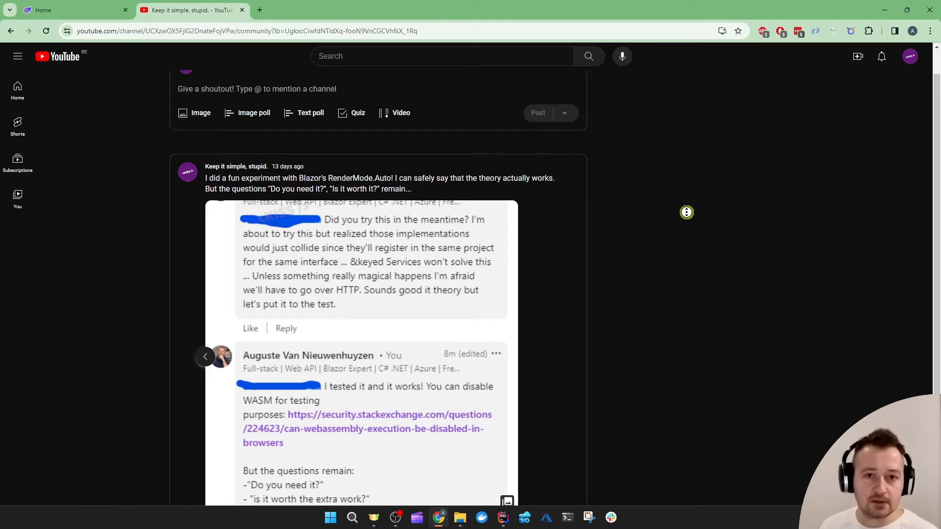
mouse_move(679, 216)
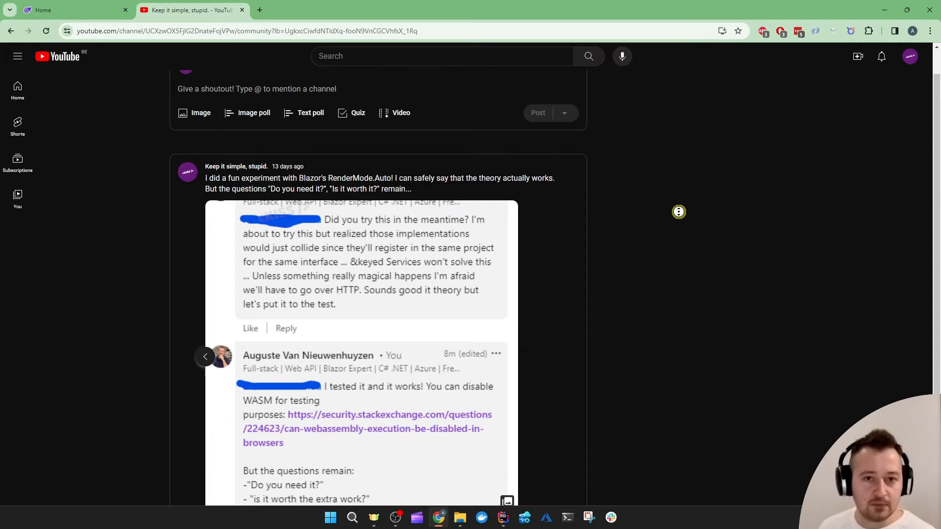
mouse_move(702, 221)
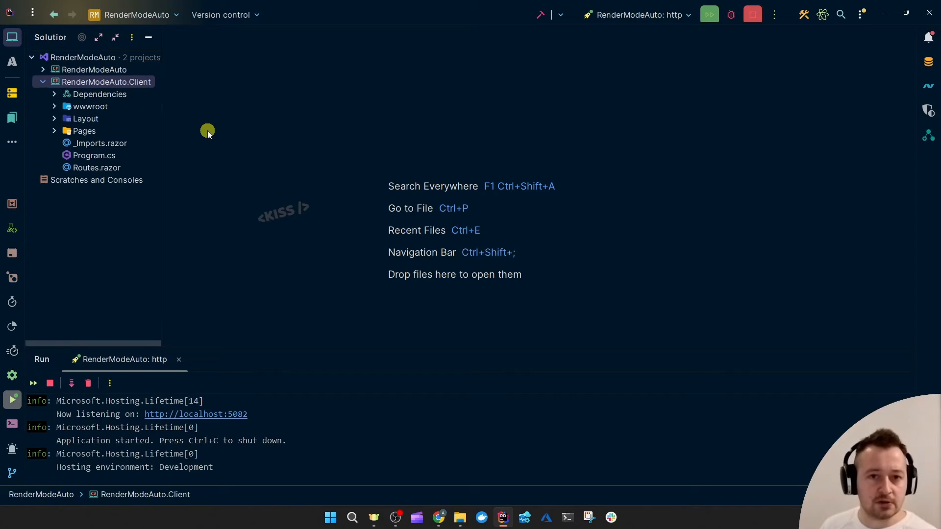
- Create class CustomersHttpClient in RenderModeAuto.Client and declare it as implementing ICustomersResolver
right_click(106, 82)
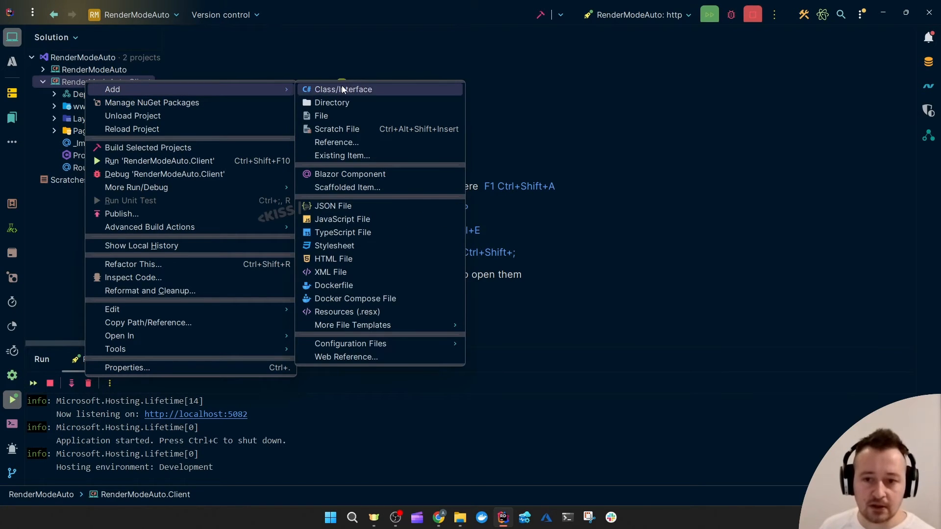
click(342, 89)
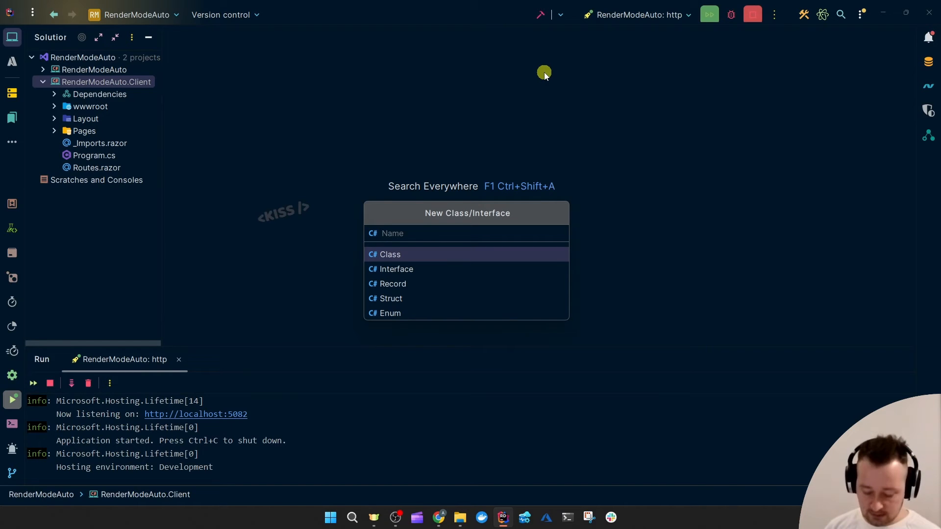
text(CustomersH)
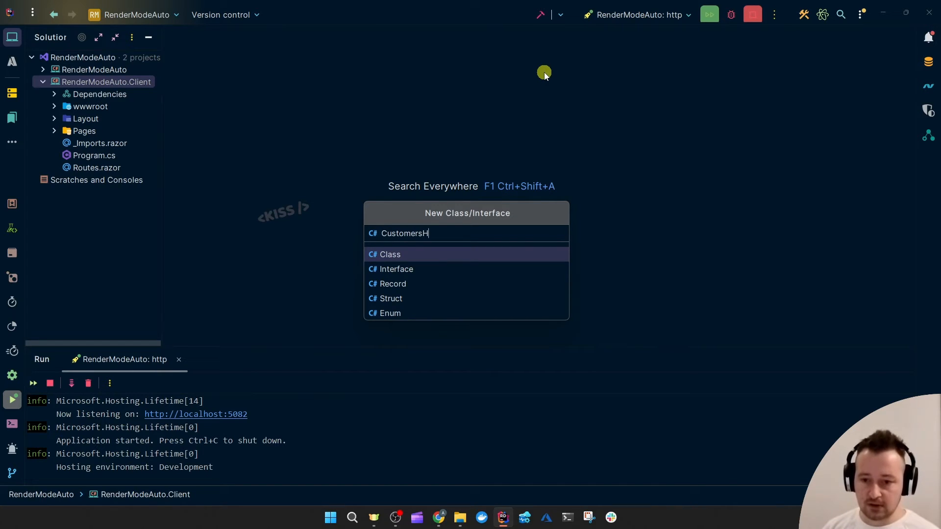
text(ttpClient)
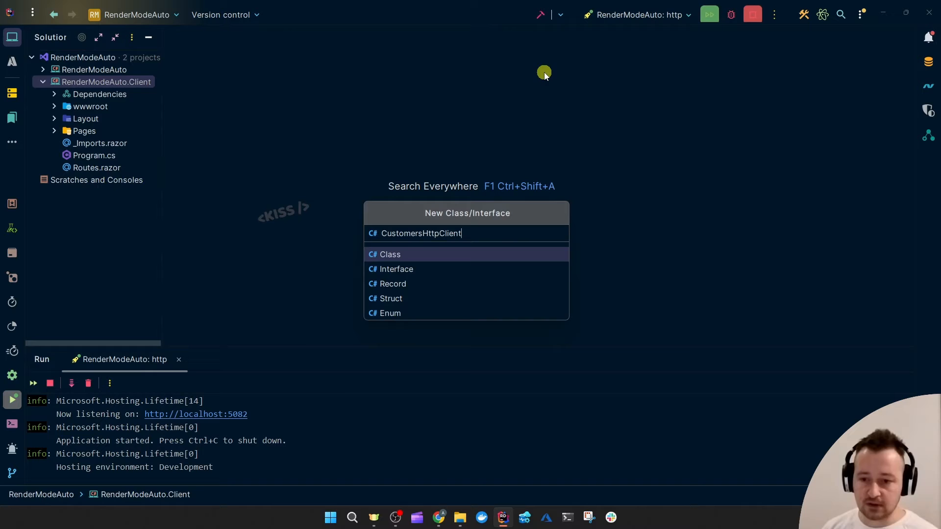
click(388, 253)
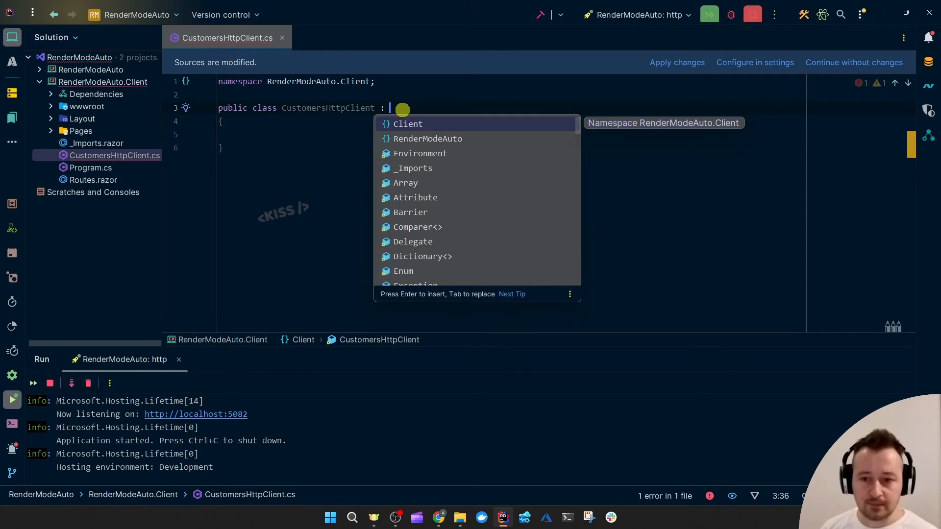
text(I)
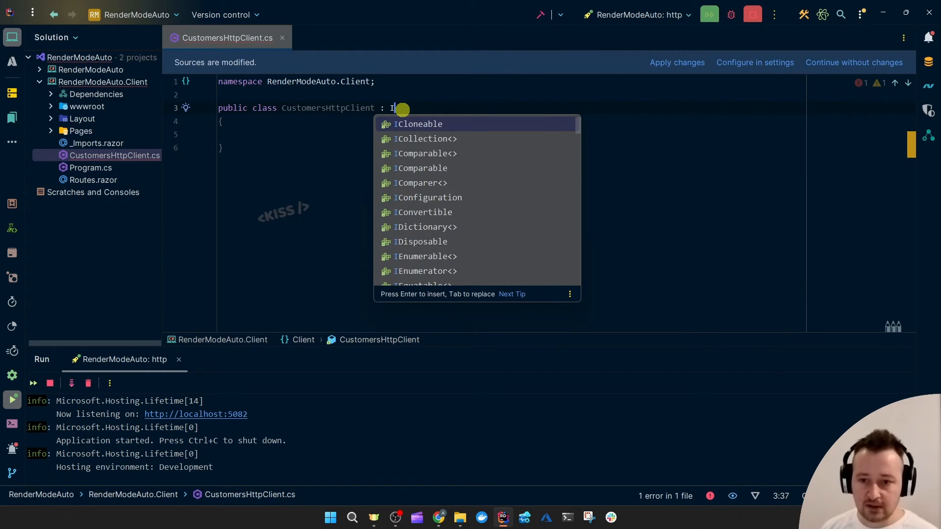
text(Customer)
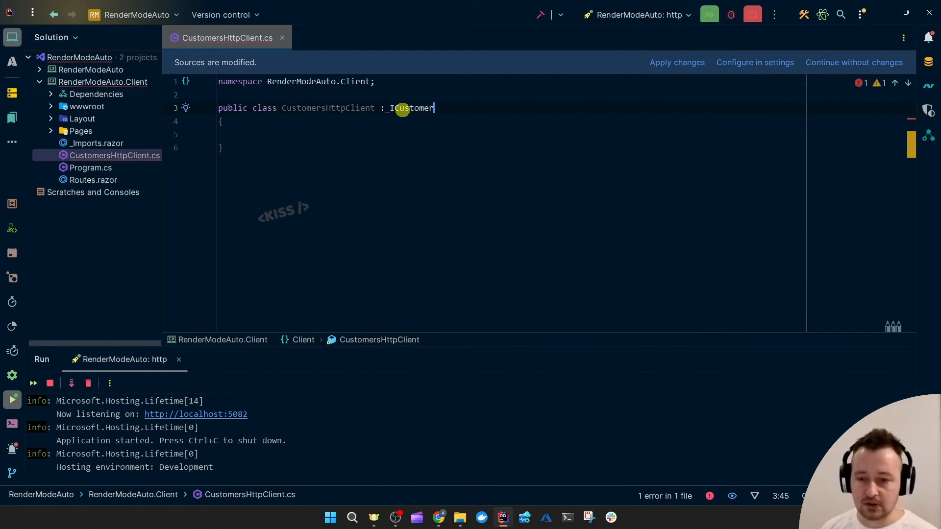
text(sResolver)
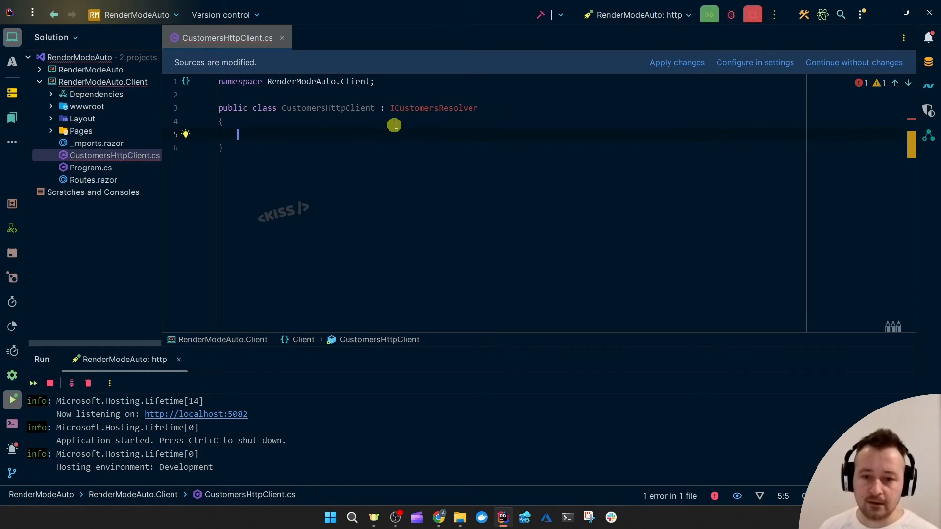
- Add interface ICustomersResolver declaring Task<object> GetCustomerById(string id), then implement it in CustomersHttpClient
right_click(102, 81)
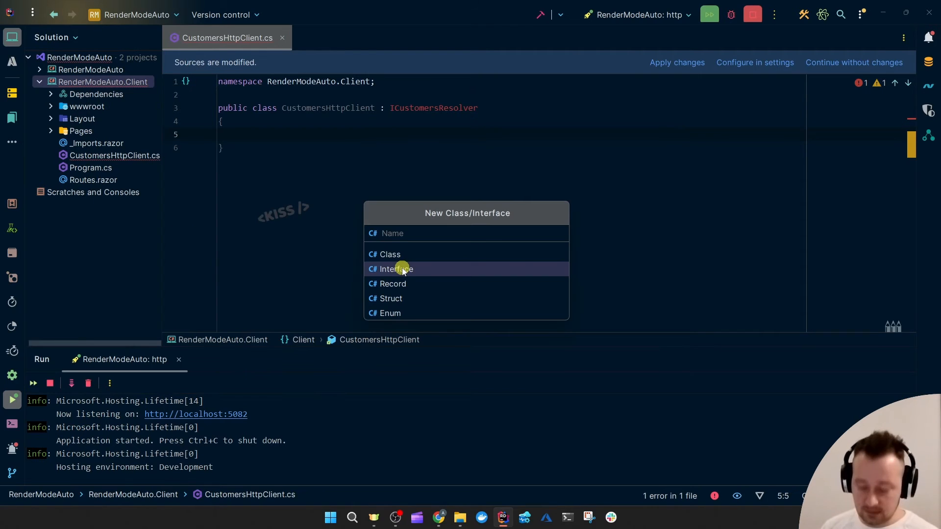
text(ICustomersResolver)
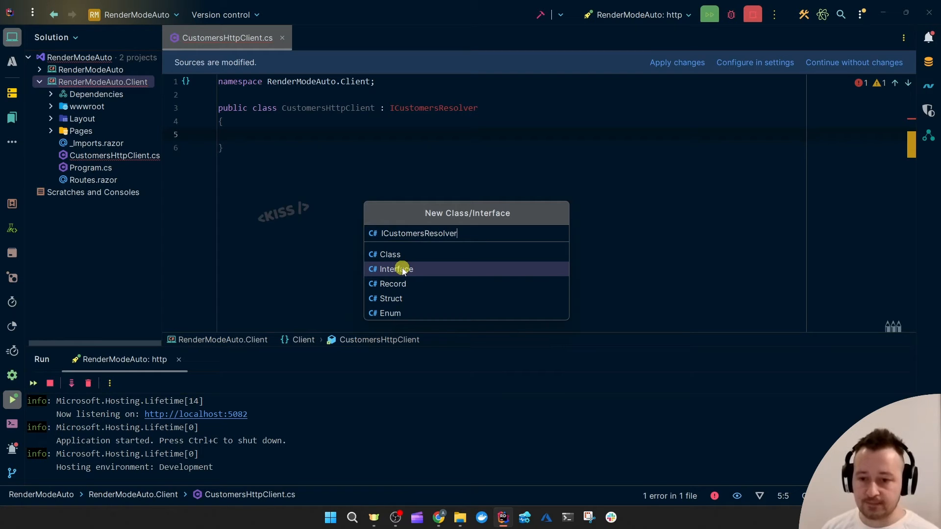
click(394, 269)
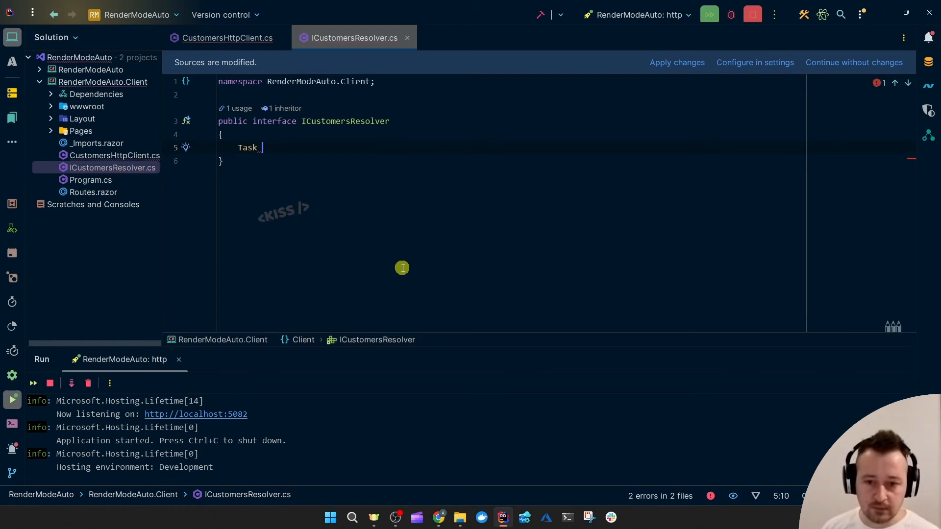
text(GetCustomerById(string id);)
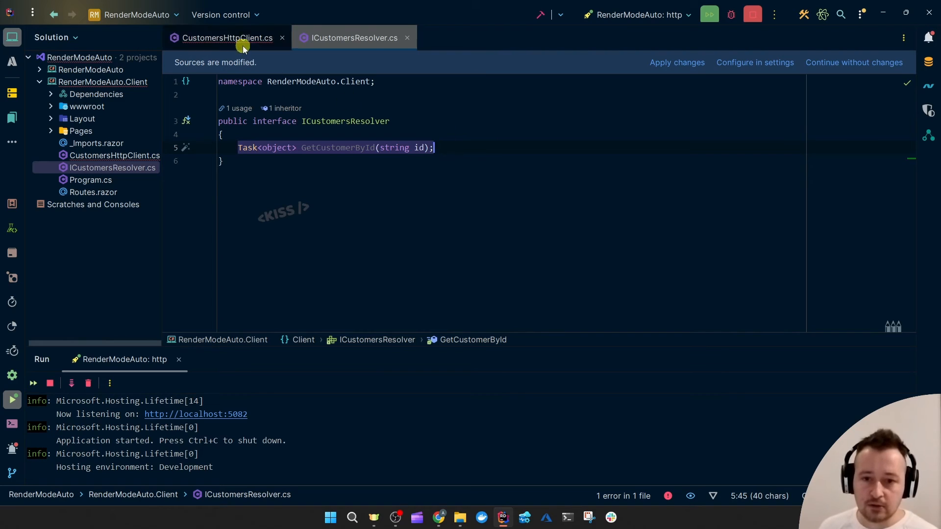
click(227, 38)
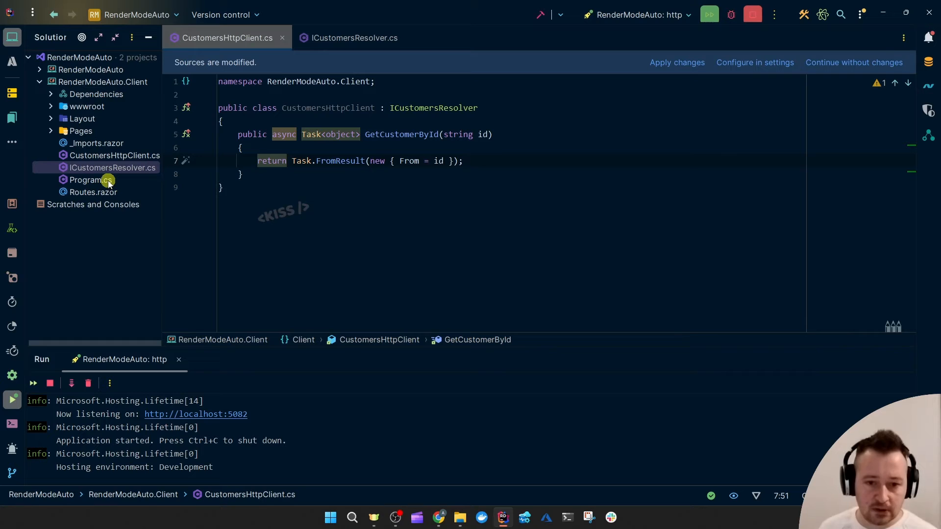
- Add builder.Services.AddScoped<ICustomersResolver, CustomersHttpClient>() to client Program.cs, then expand the server project
double_click(91, 179)
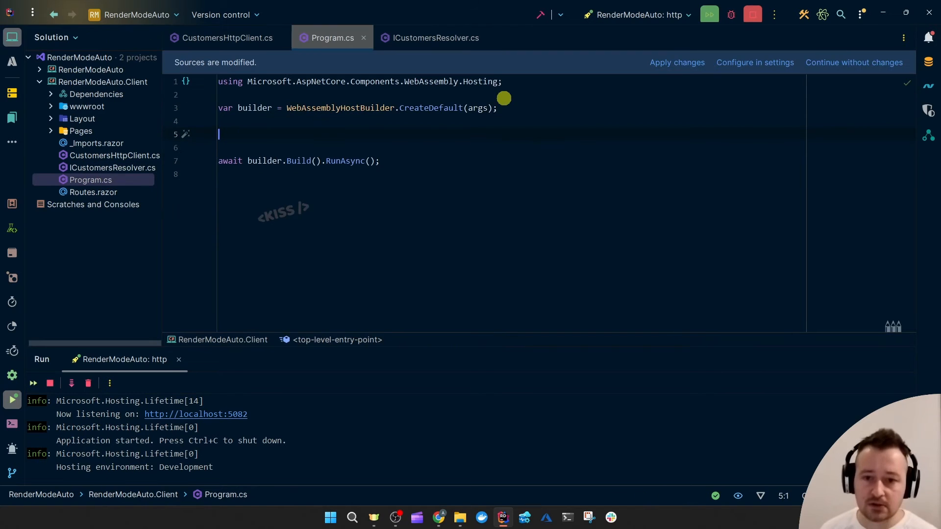
text(builder.Se)
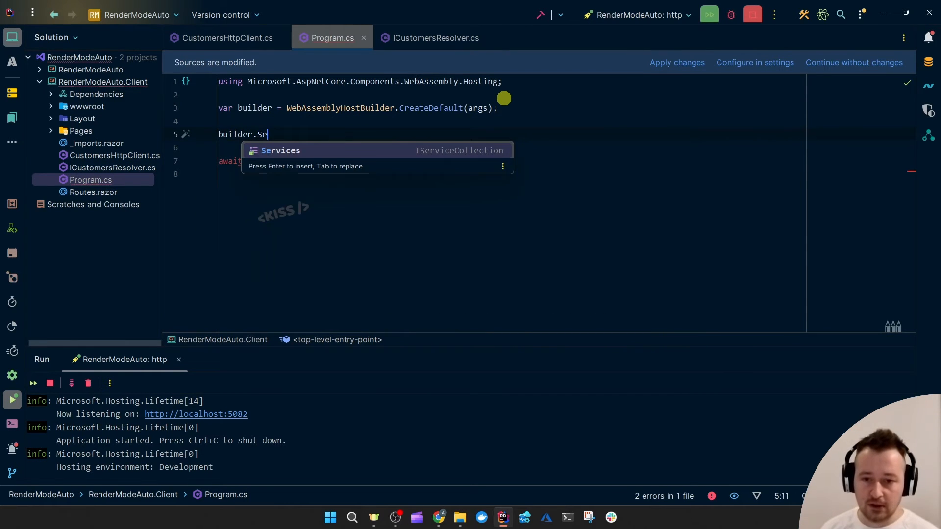
text(rvices.AddScoped<ICustomersResolver, CustomersHttpClient>();)
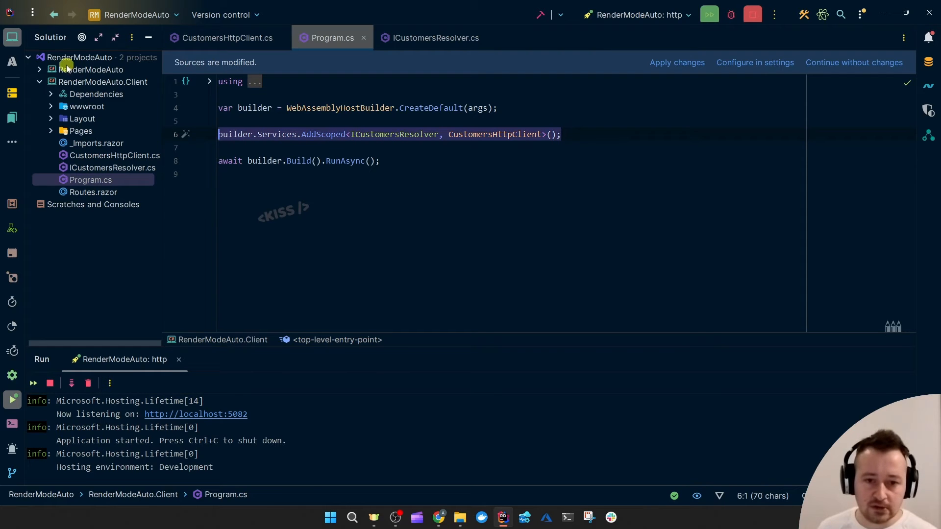
click(38, 69)
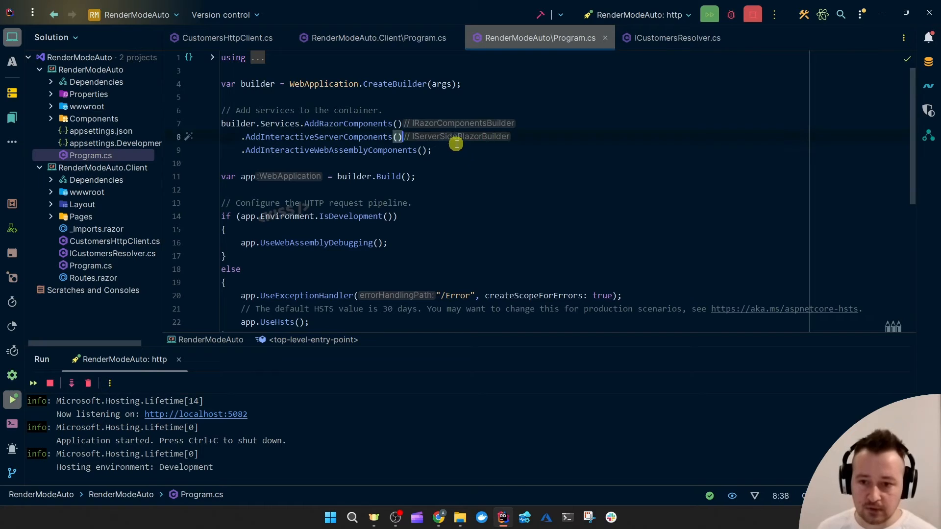
- Add AddScoped<ICustomersResolver, CustomersRepository>() to server Program.cs and import the missing references
text(builder.Services.AddScoped<ICustomersResolver, CustomersHttpClient>();)
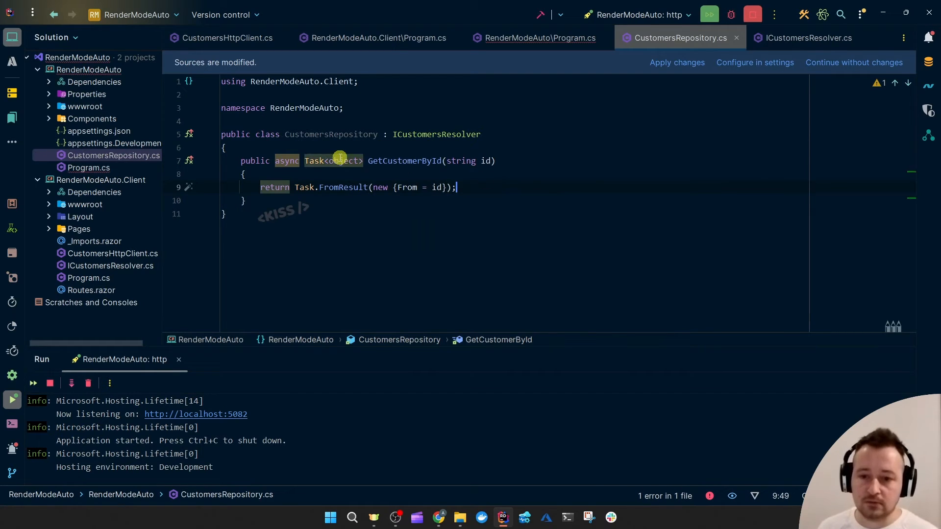
double_click(342, 161)
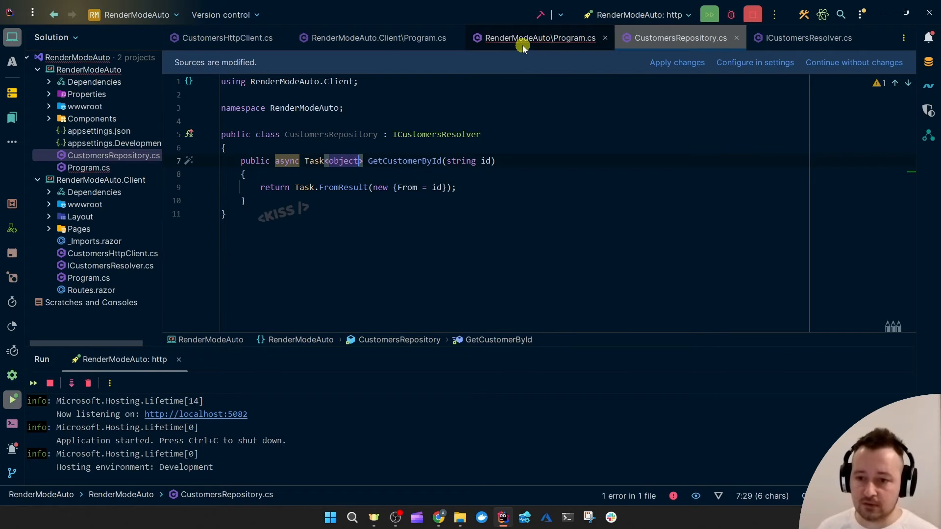
click(538, 37)
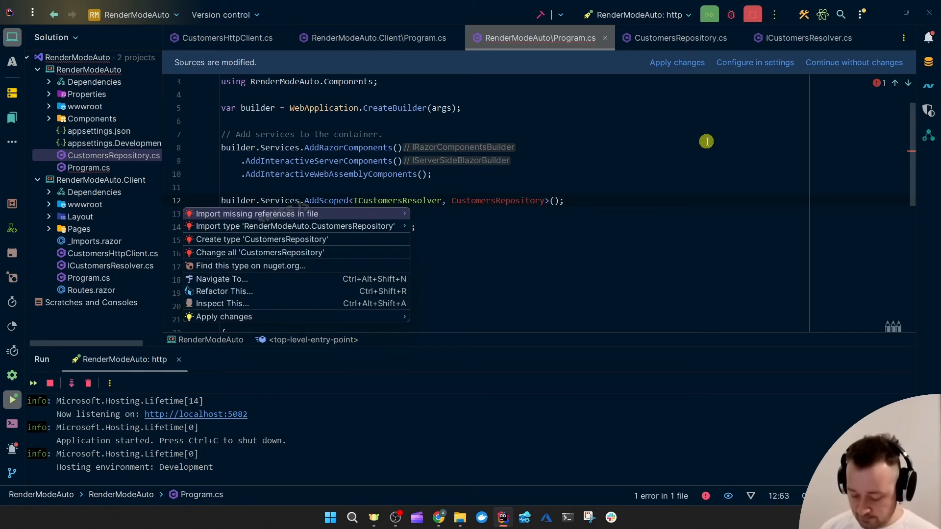
click(257, 214)
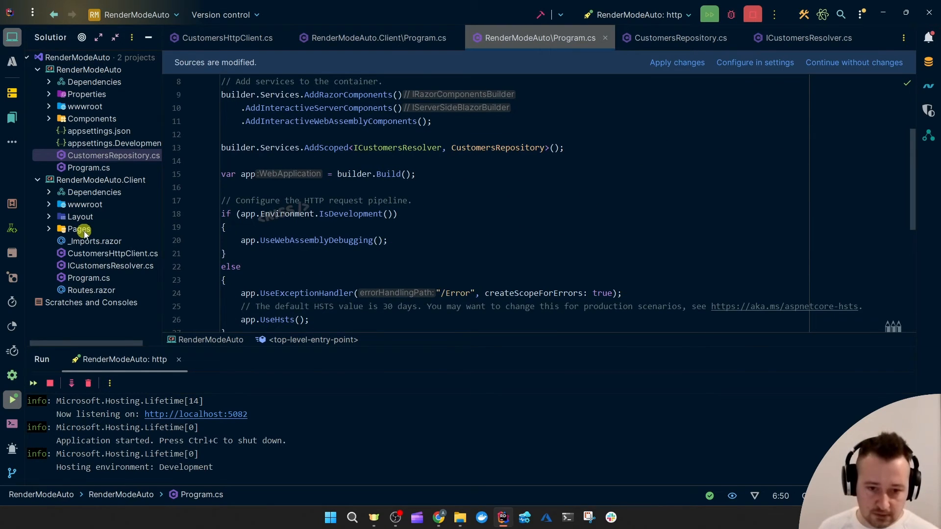
click(79, 229)
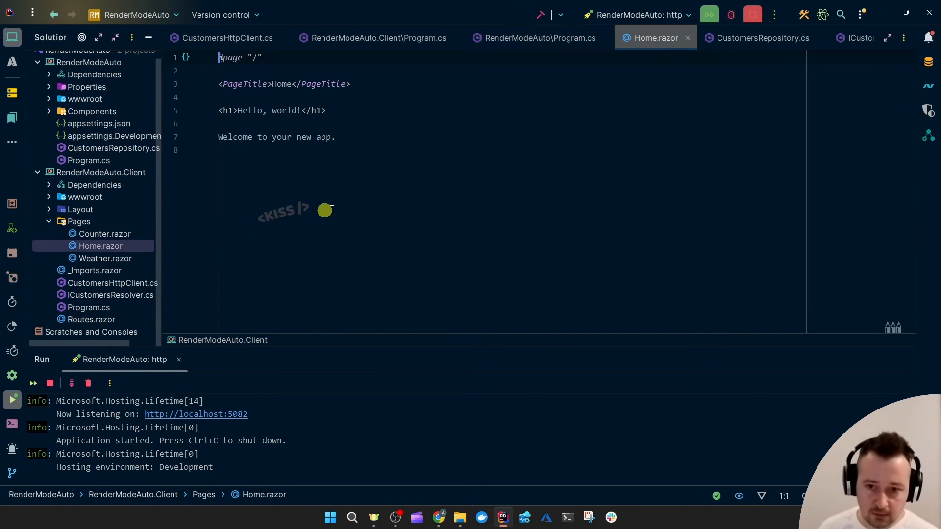
double_click(285, 110)
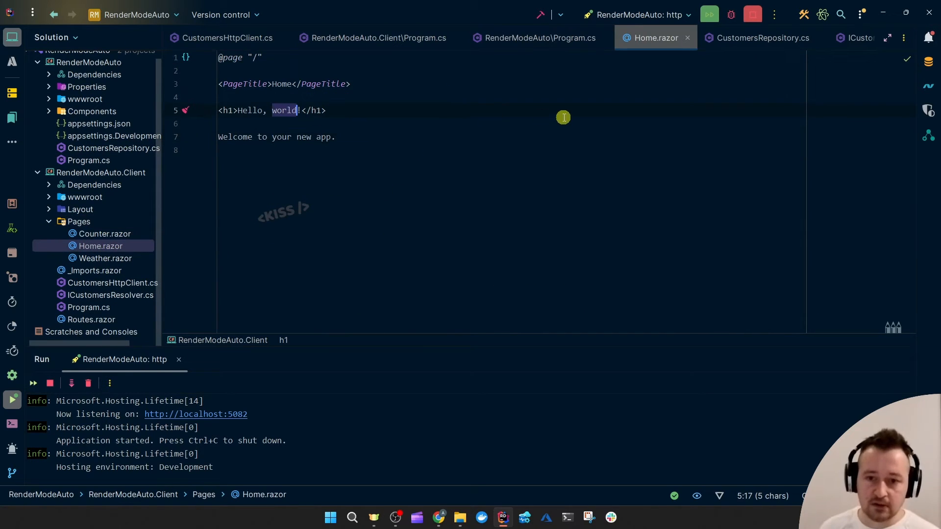
key(Delete)
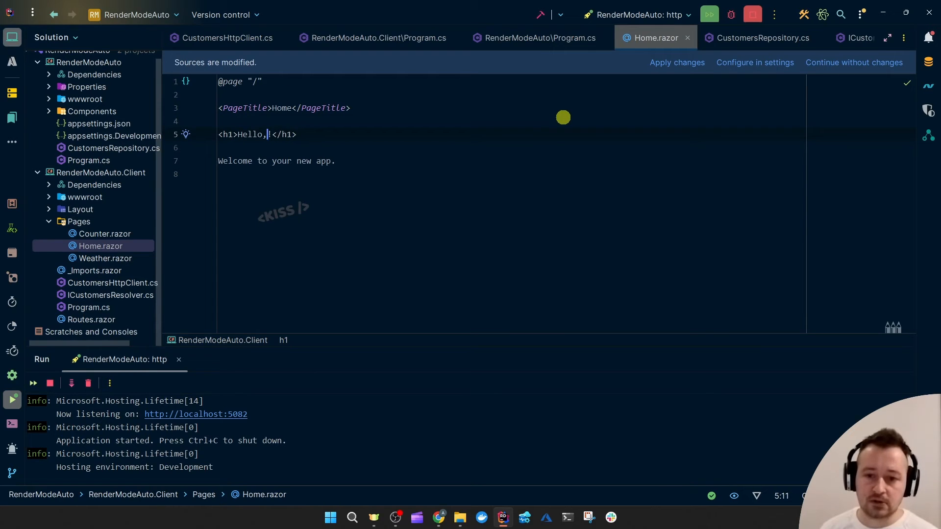
text(@)
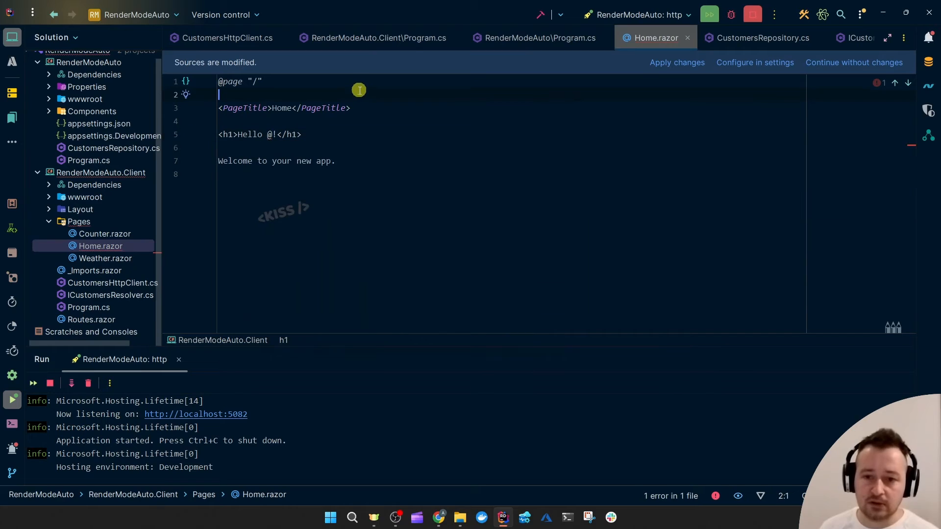
key(Enter)
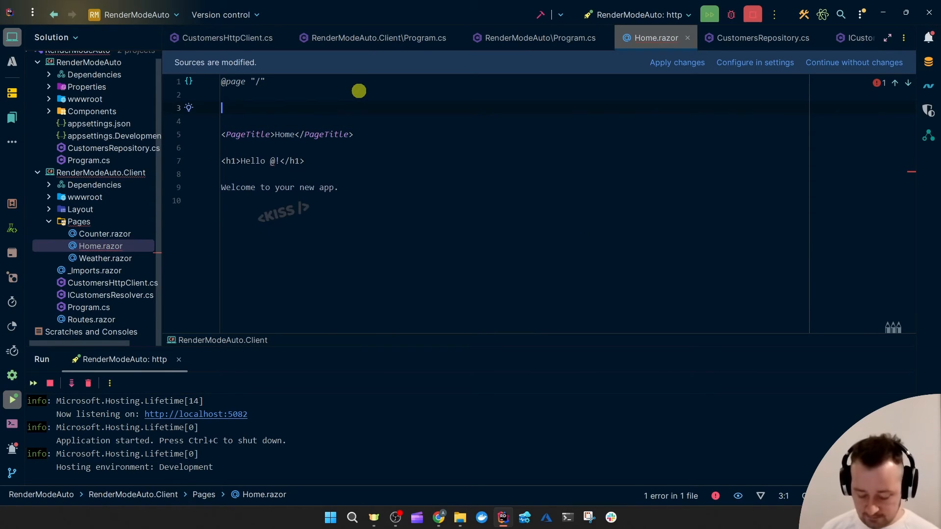
text(@inject IC)
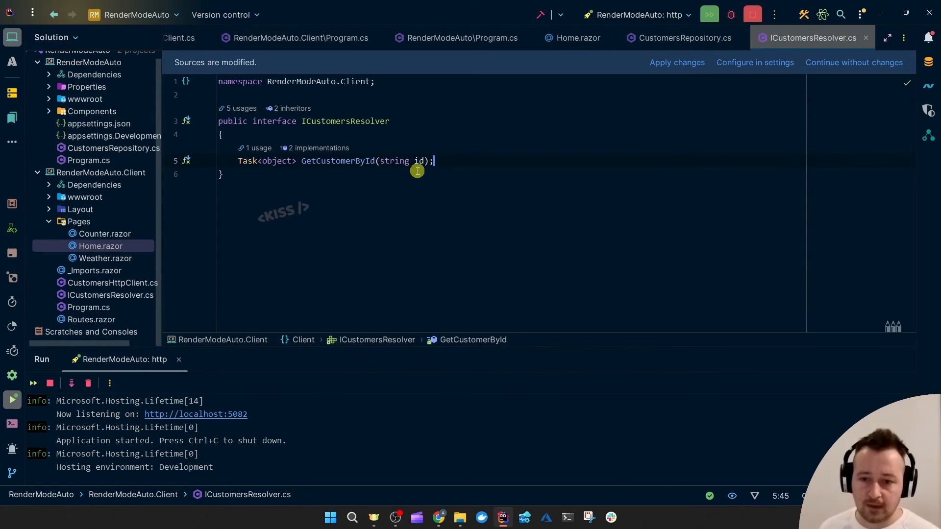
- Remove GetCustomerById's id parameter and return Task<string> in ICustomersResolver and CustomersHttpClient
drag(377, 161, 426, 161)
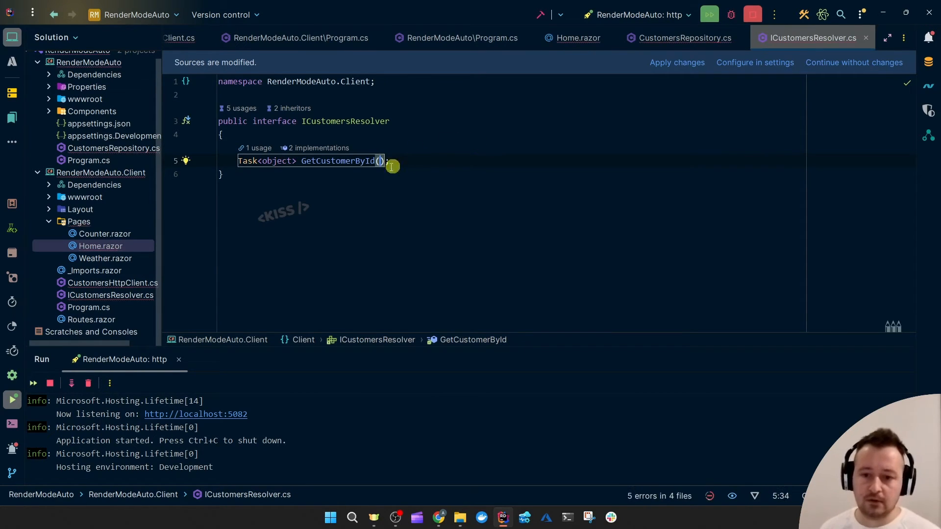
text(string)
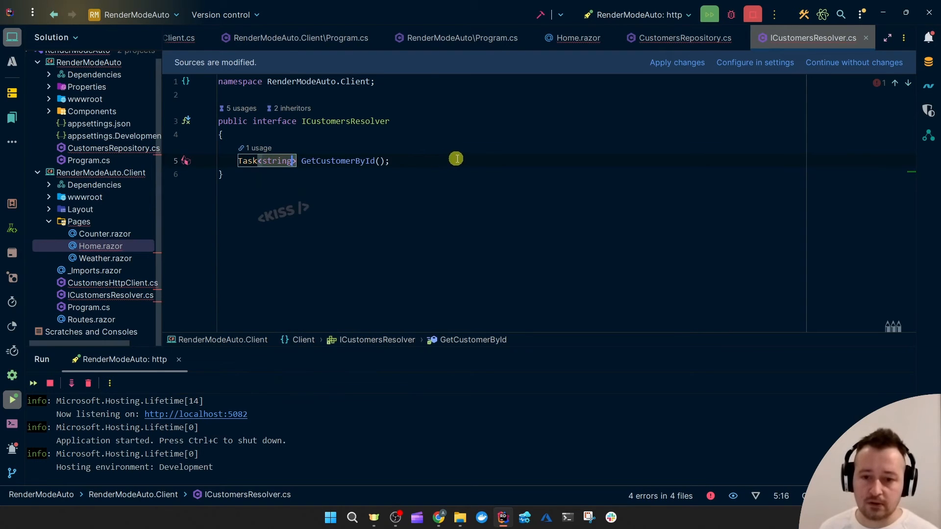
click(113, 282)
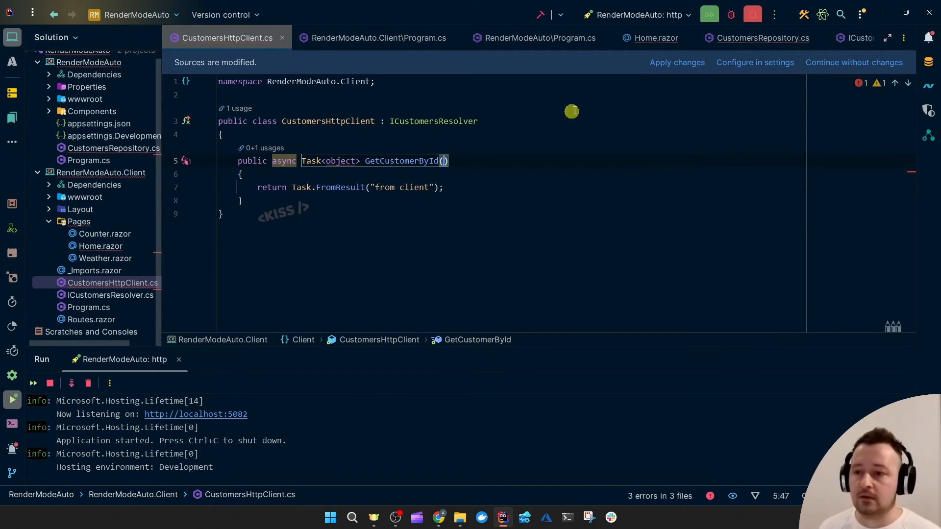
click(763, 38)
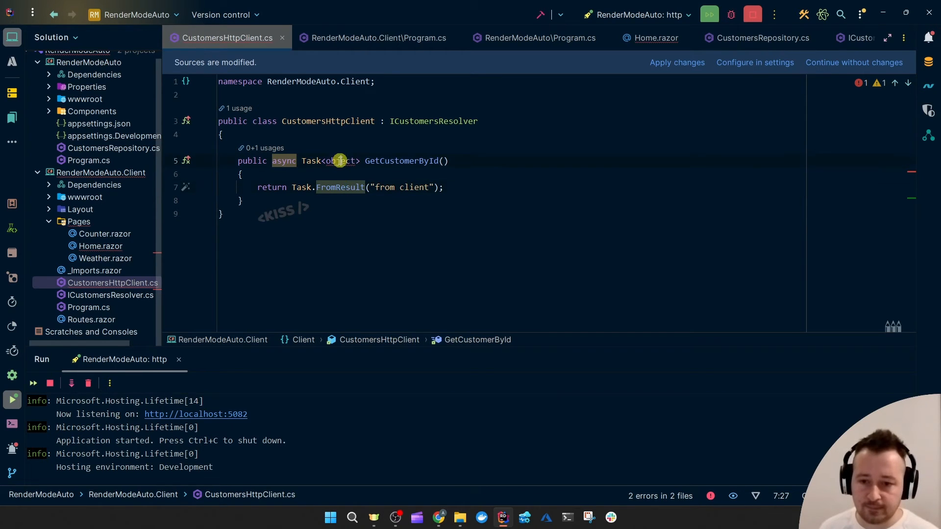
text(string)
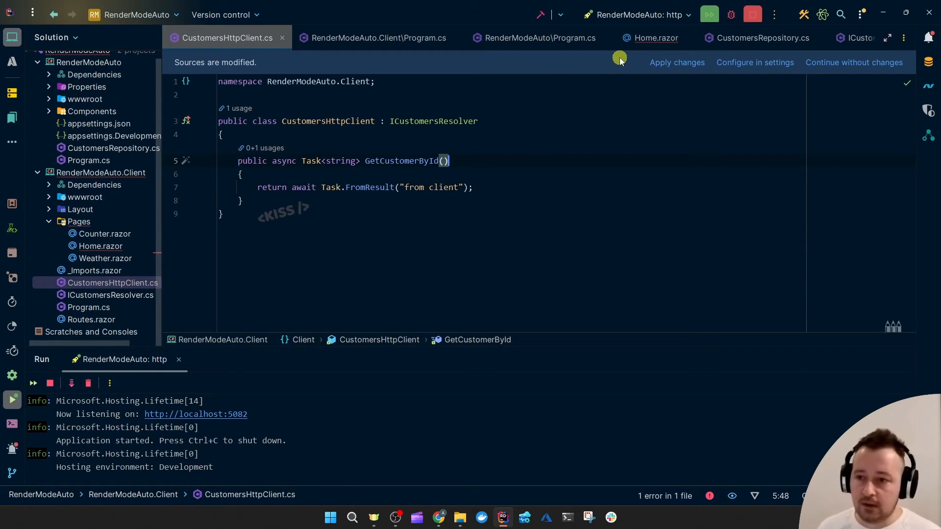
click(655, 38)
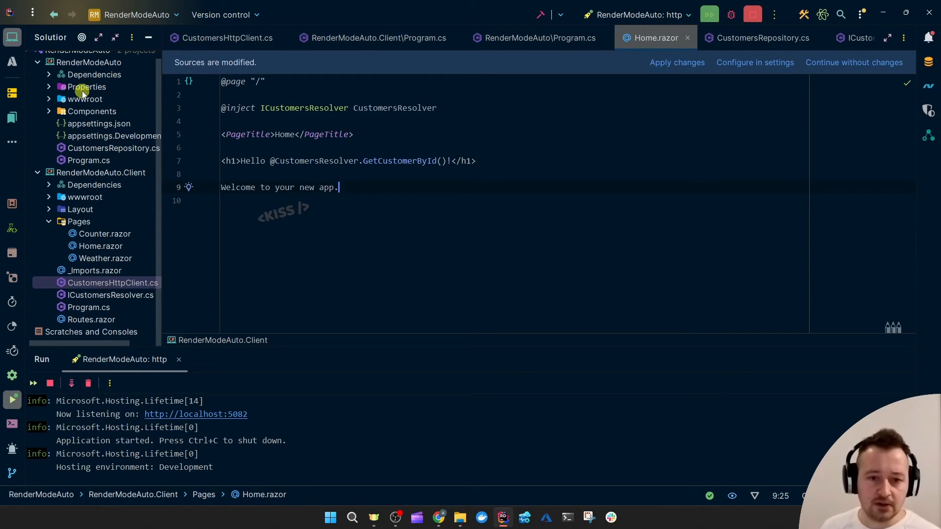
mouse_move(144, 163)
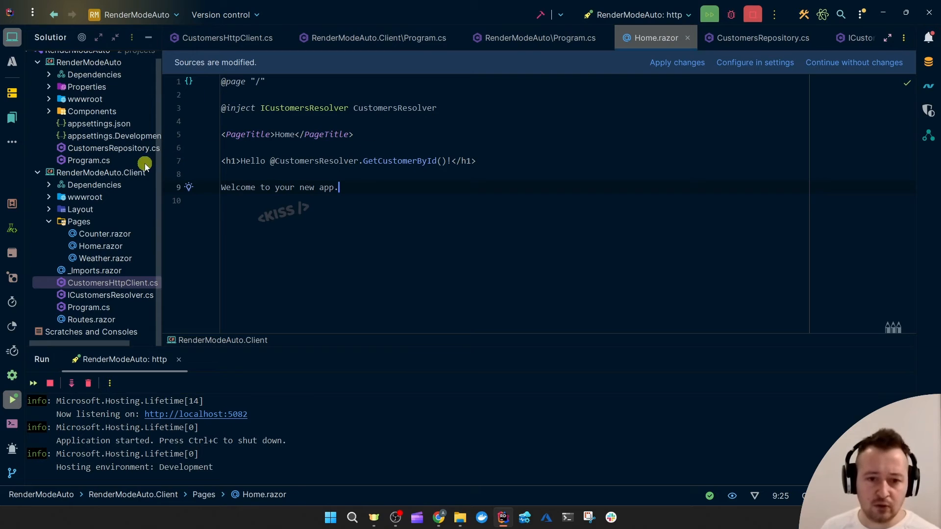
- Reopen the server Program.cs and select ICustomersResolver in its scoped registration
click(538, 37)
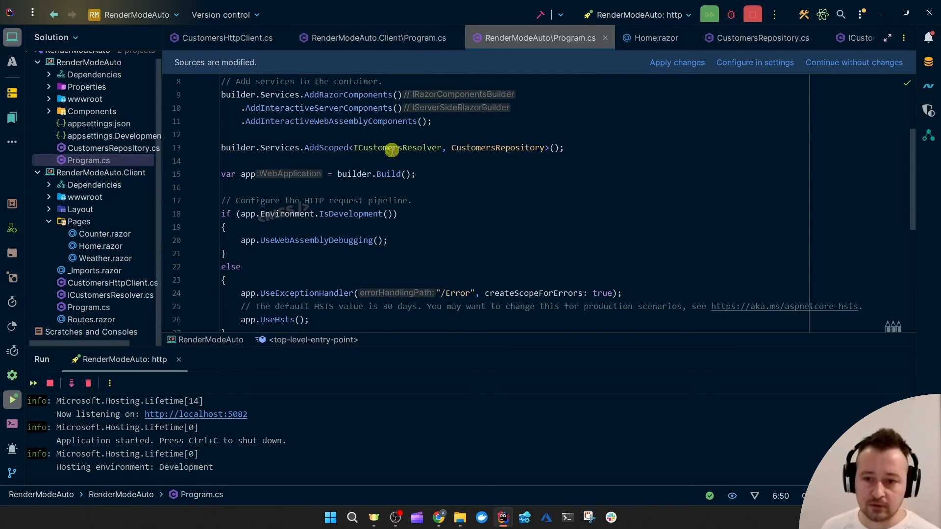
double_click(393, 148)
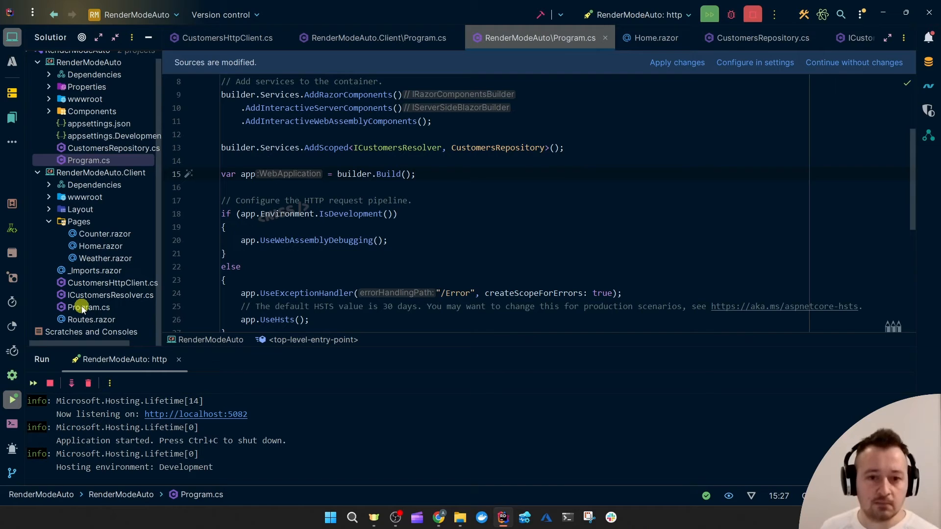
- Click into the server Program.cs editor, then switch to the Home.razor tab
click(88, 62)
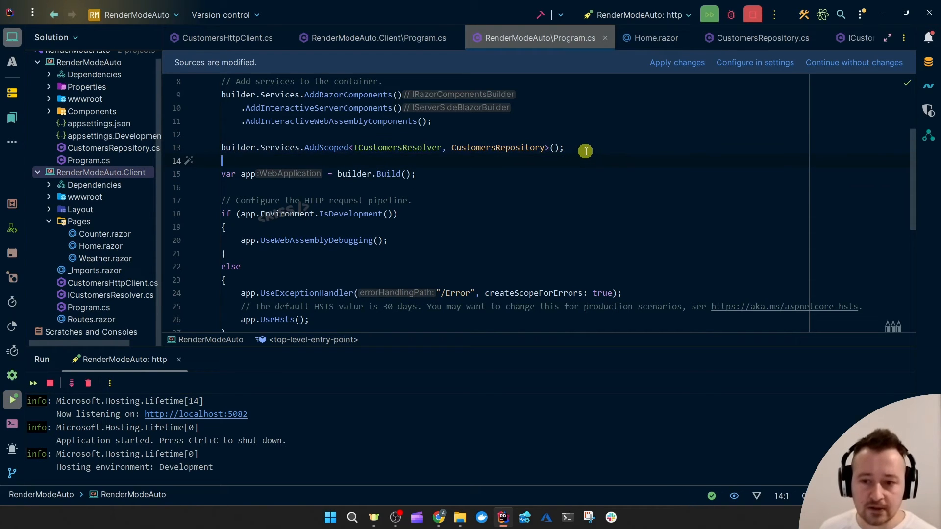
click(652, 37)
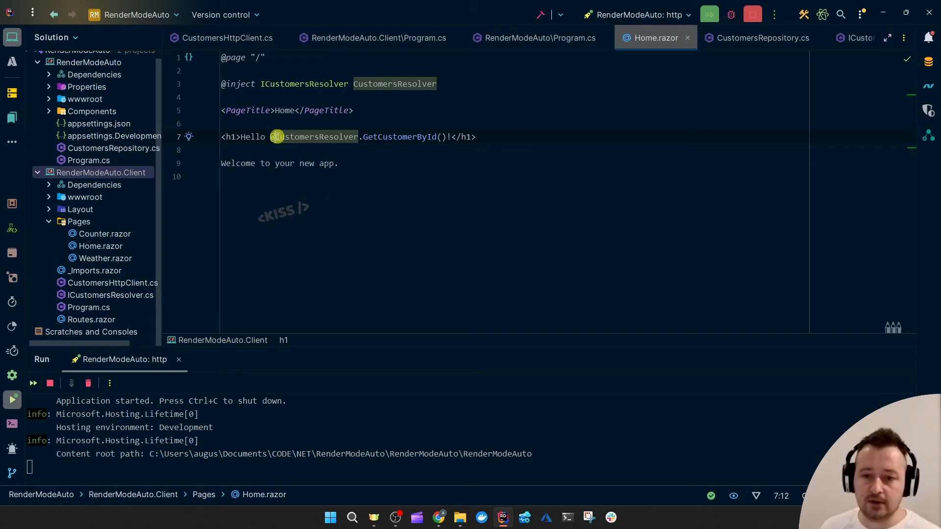
key(Delete)
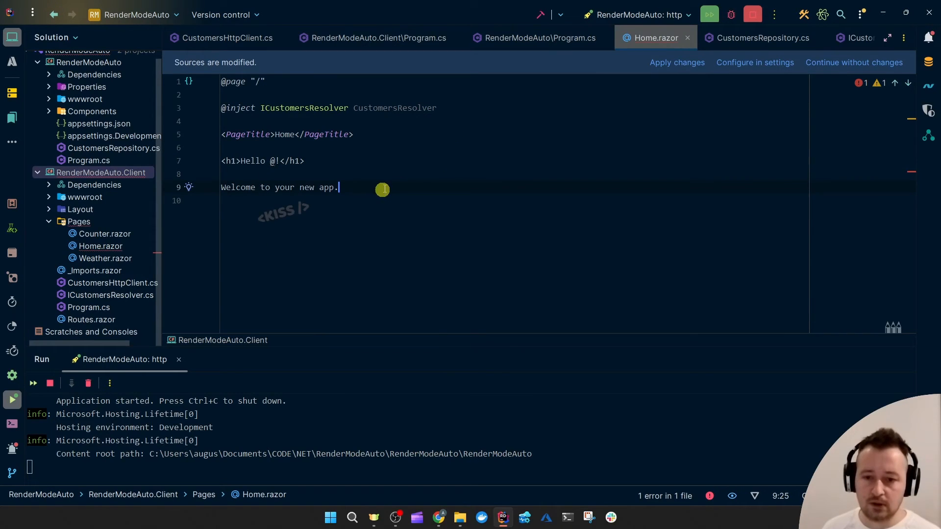
text(@code)
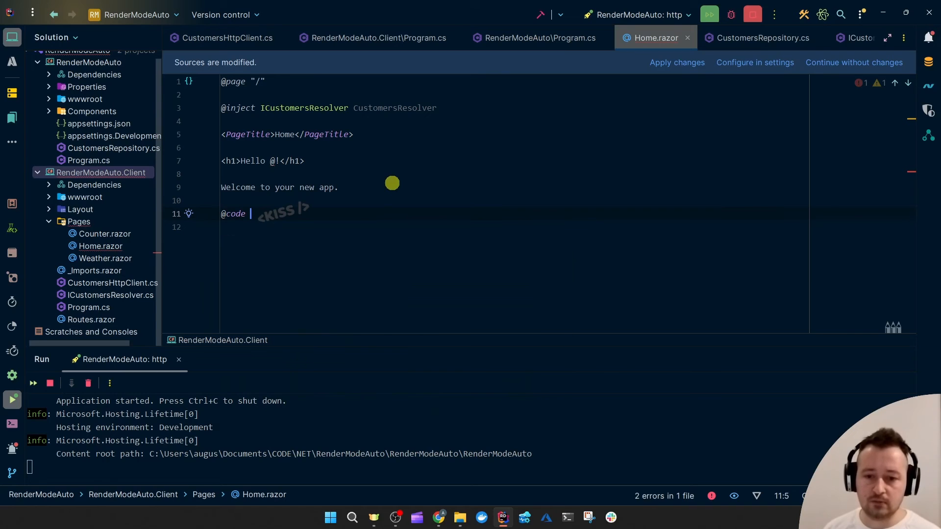
text(OnInitializedAsync()
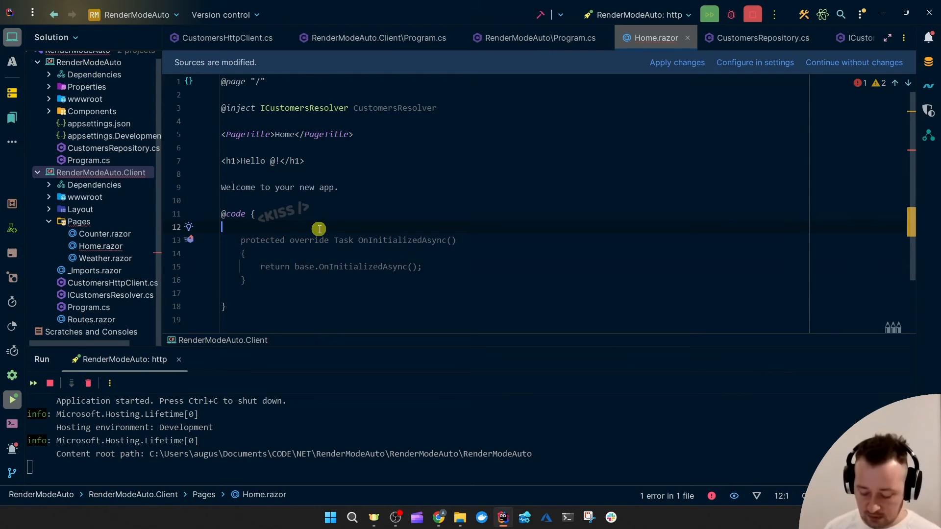
text(private)
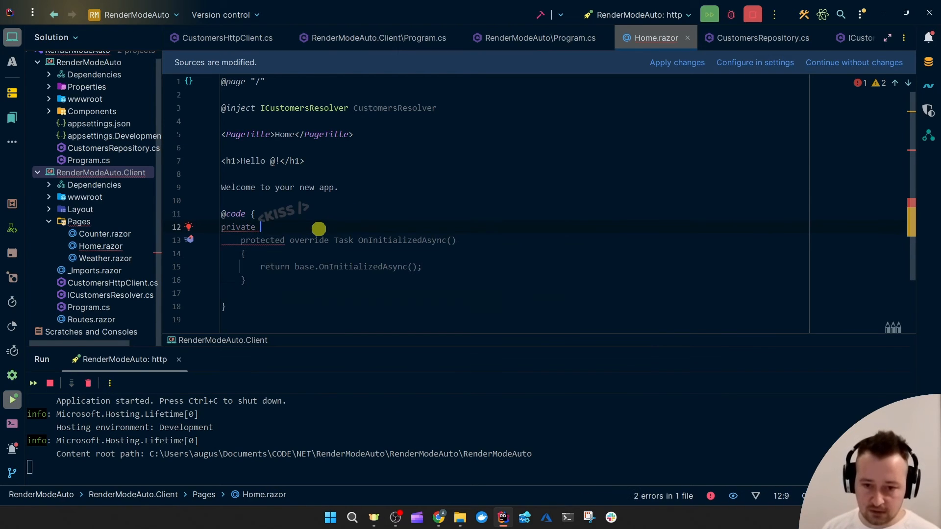
text(string Customer { get; set;)
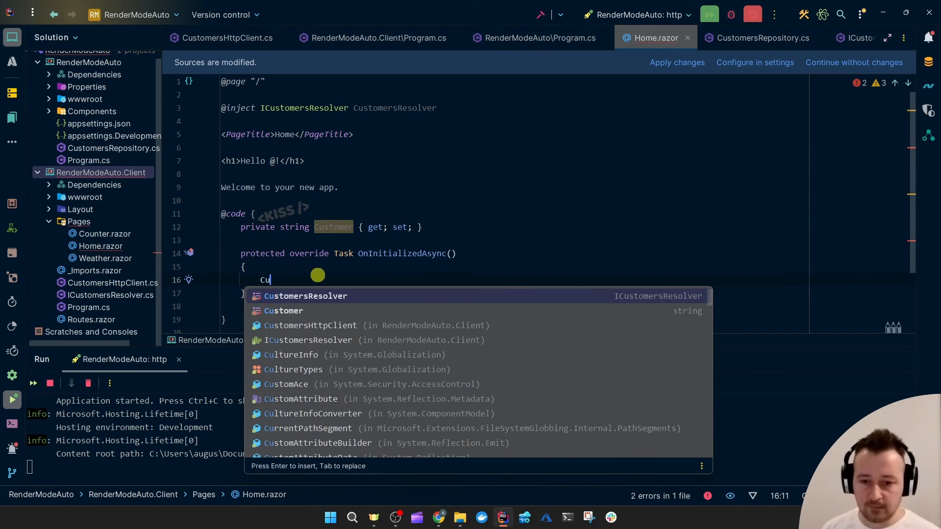
- In OnInitializedAsync, assign Customer = await CustomersResolver.GetCustomerById();
text(Customer = a)
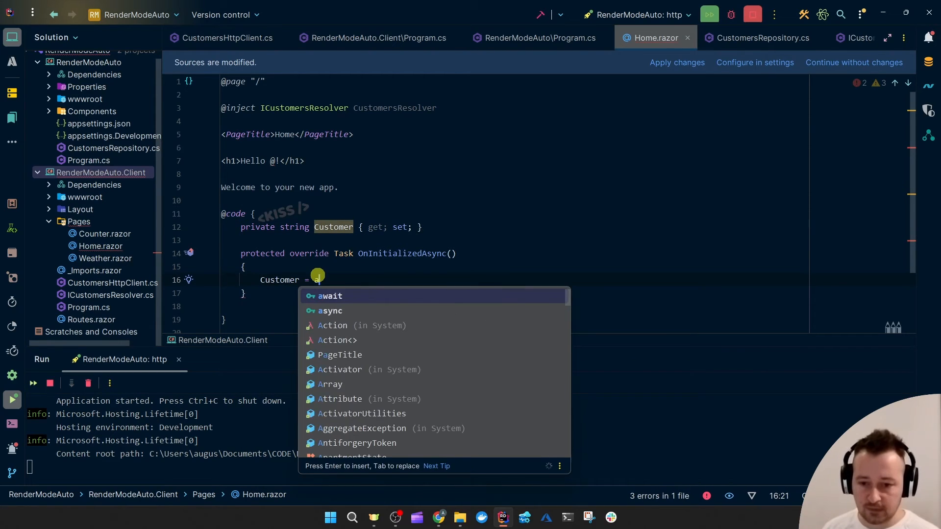
key(Enter)
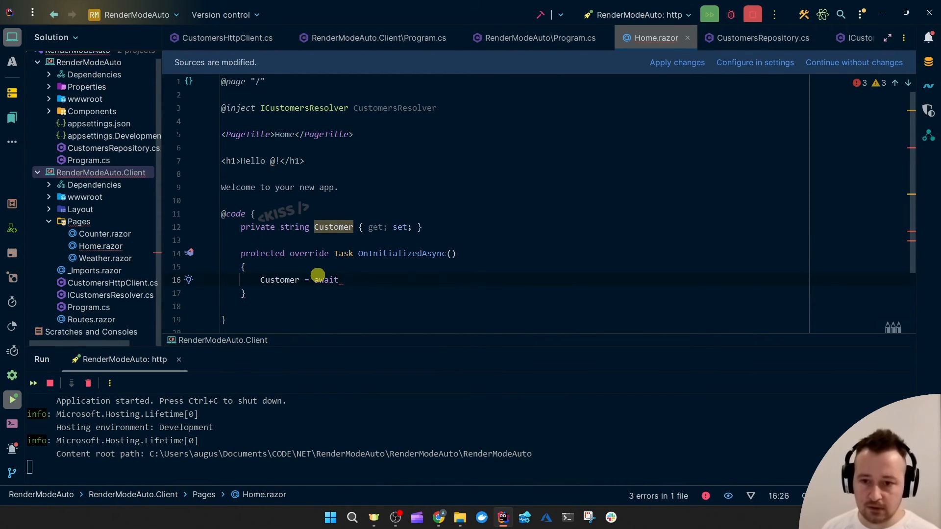
text(CustomersResolver.GetCustomerById())
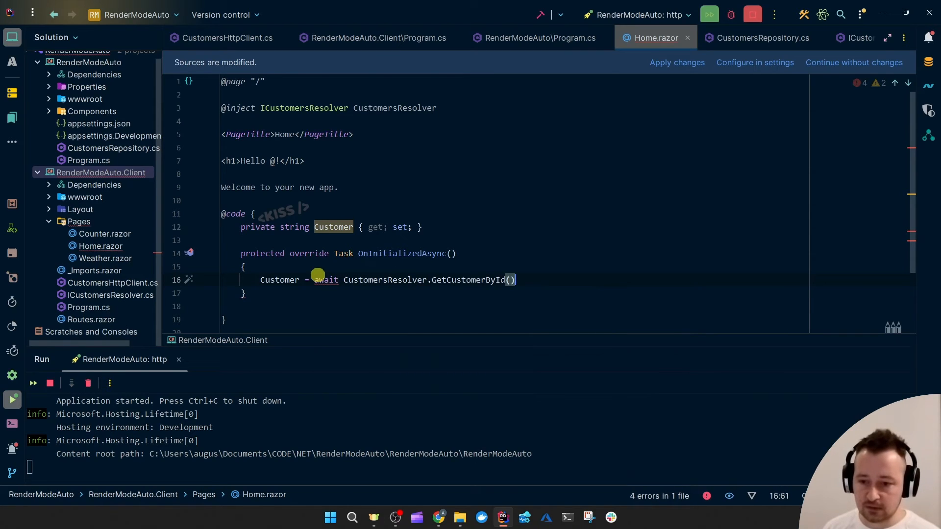
text(;)
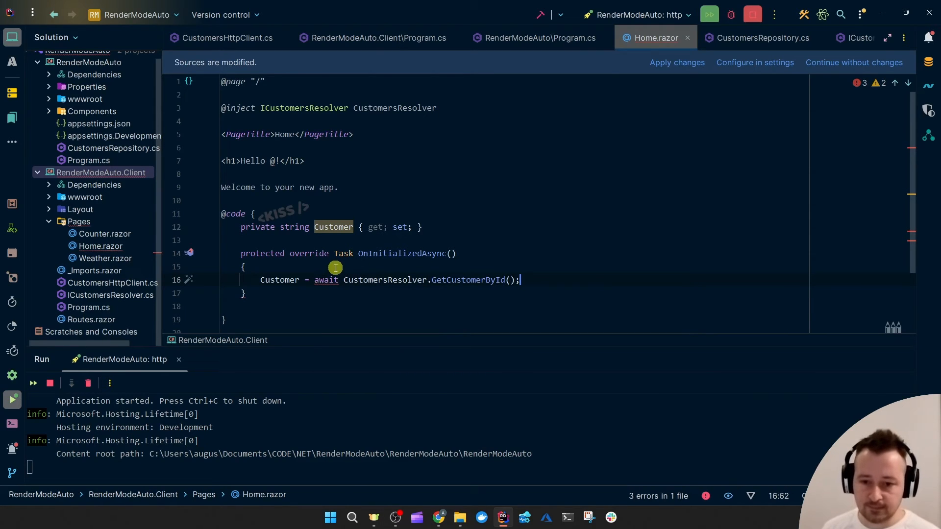
text(a)
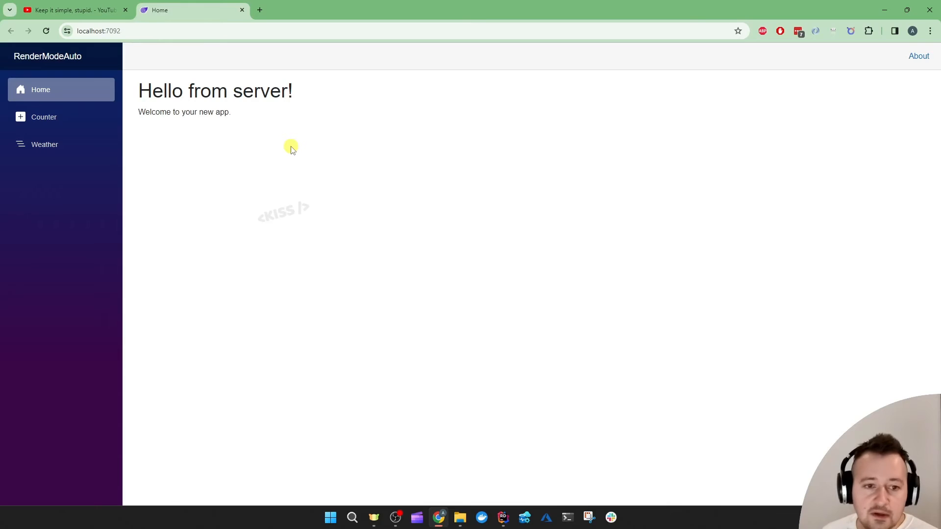
mouse_move(263, 100)
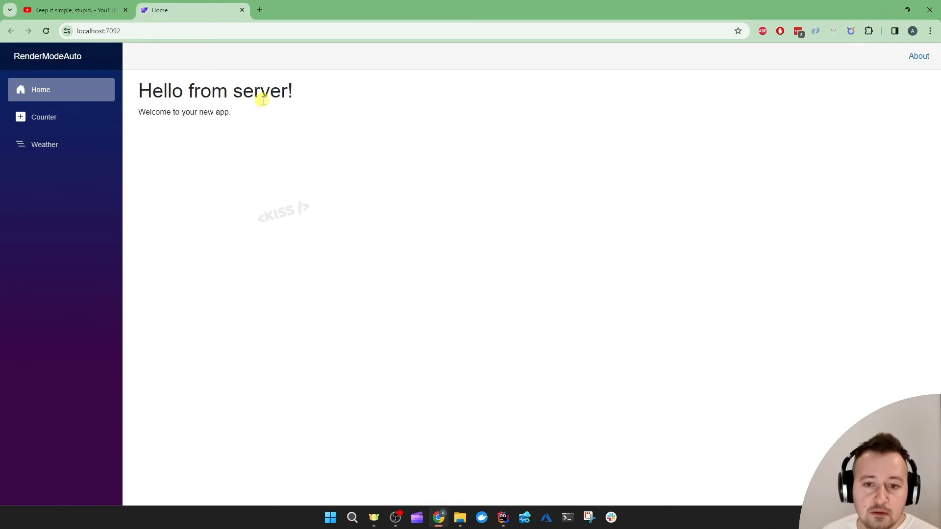
- Inspect the 'Hello from server!' Home page and view the DevTools Console
right_click(262, 100)
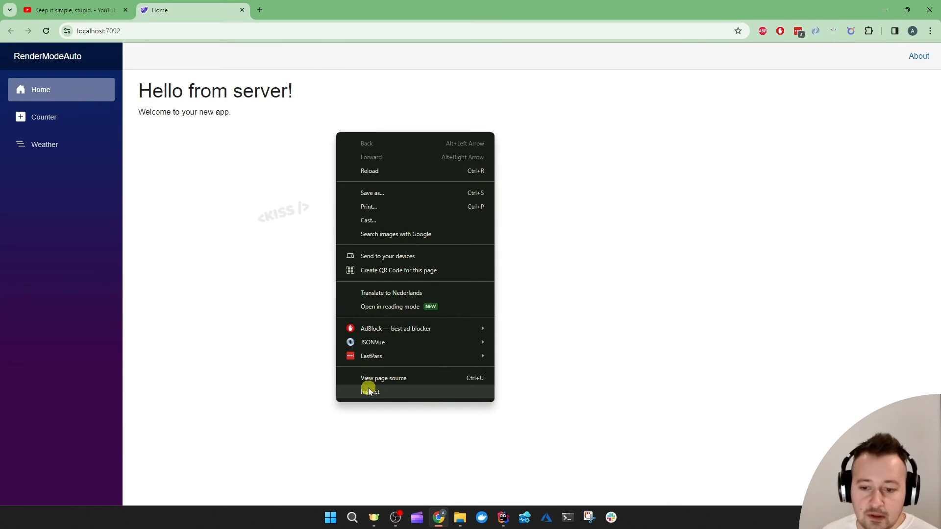
click(371, 391)
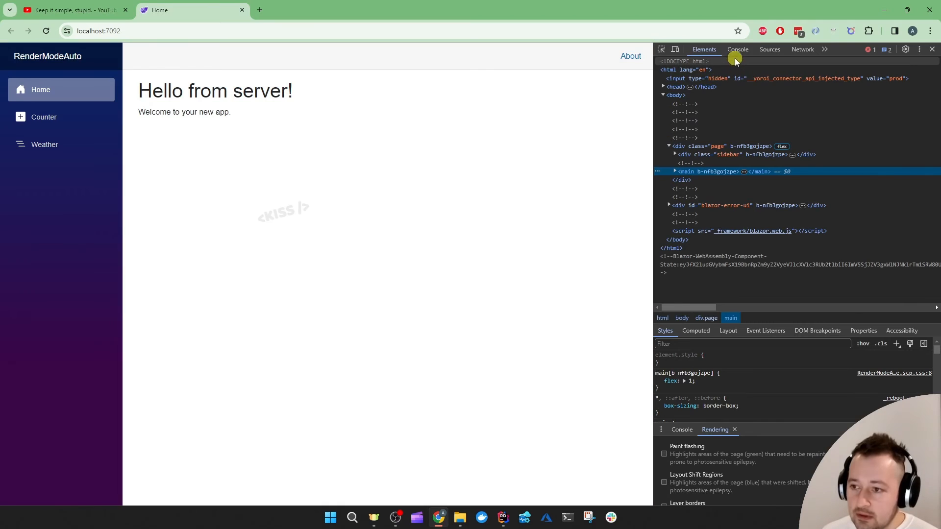
click(737, 49)
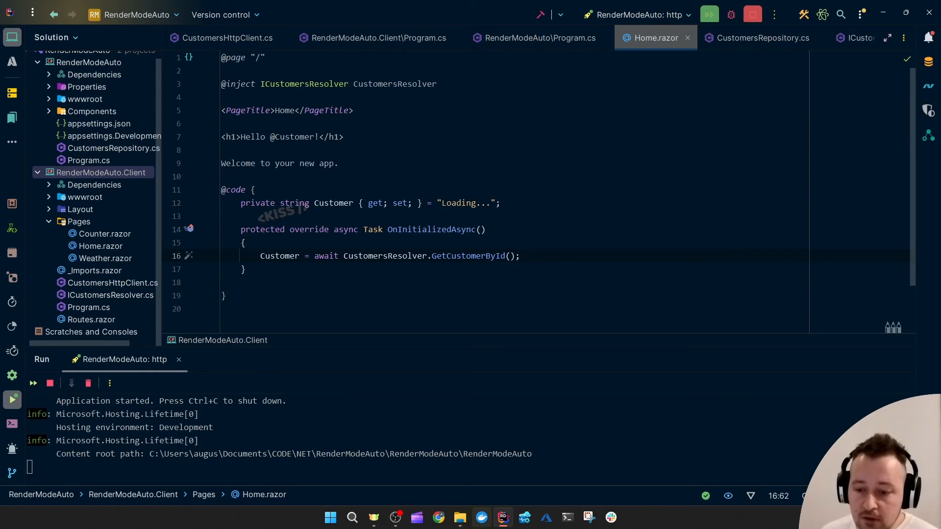
- View and dismiss the Chrome profile shortcut's Properties from the taskbar icon
right_click(438, 518)
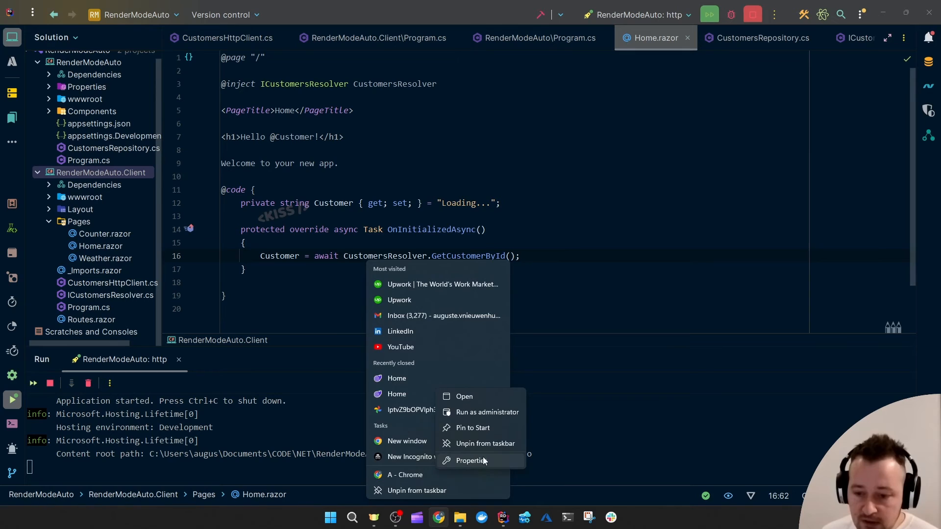
click(471, 461)
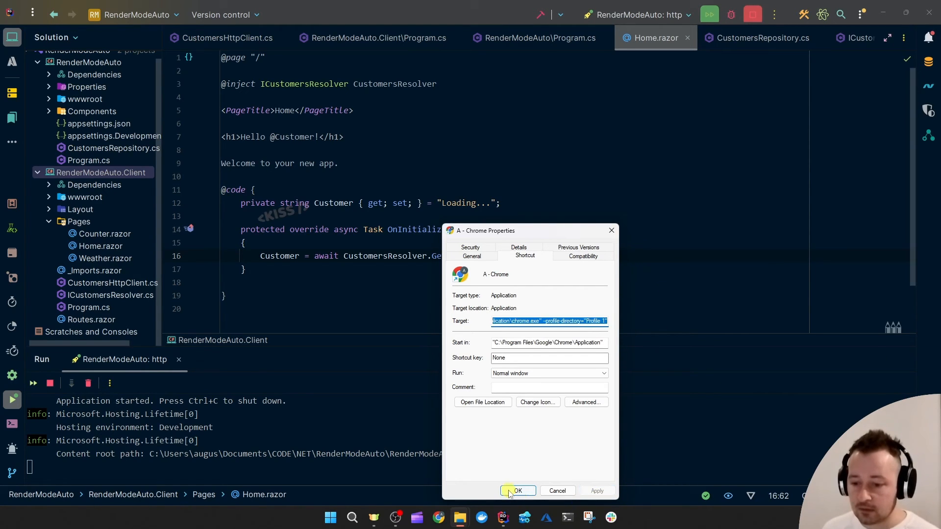
click(517, 491)
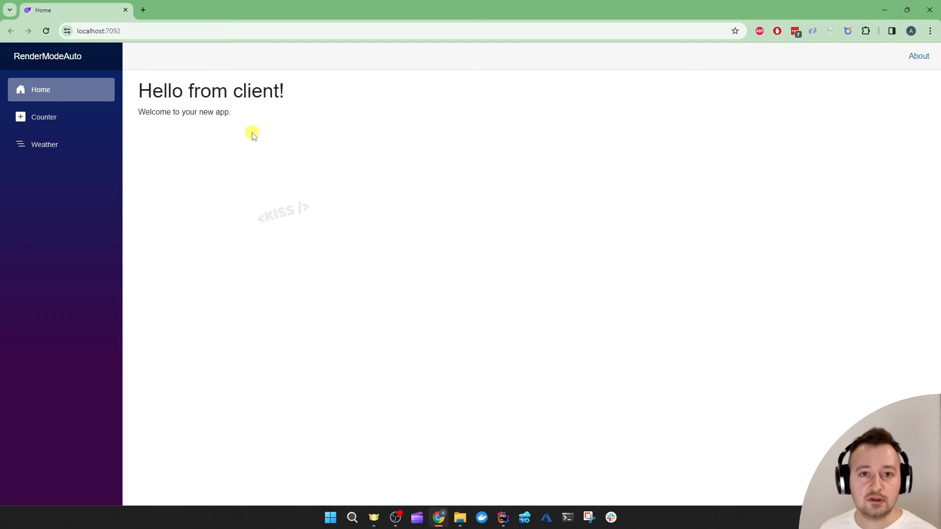
mouse_move(272, 159)
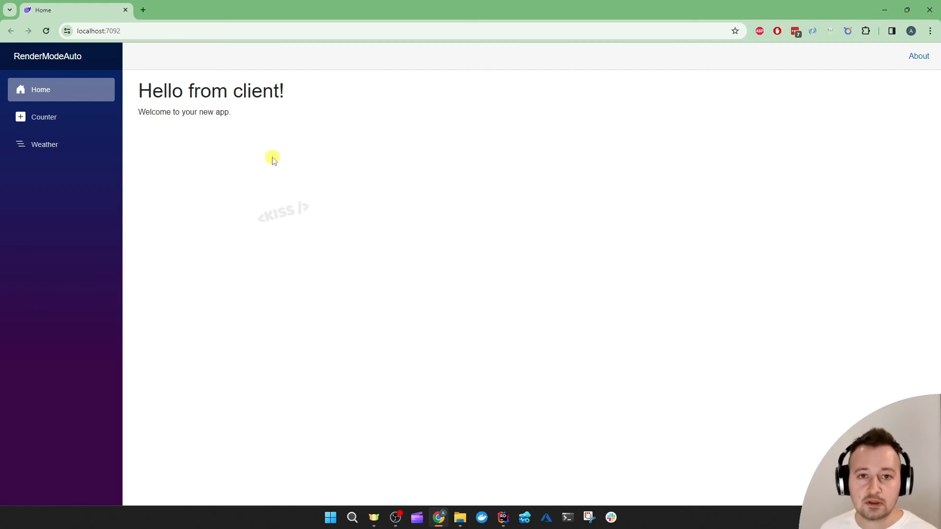
mouse_move(272, 155)
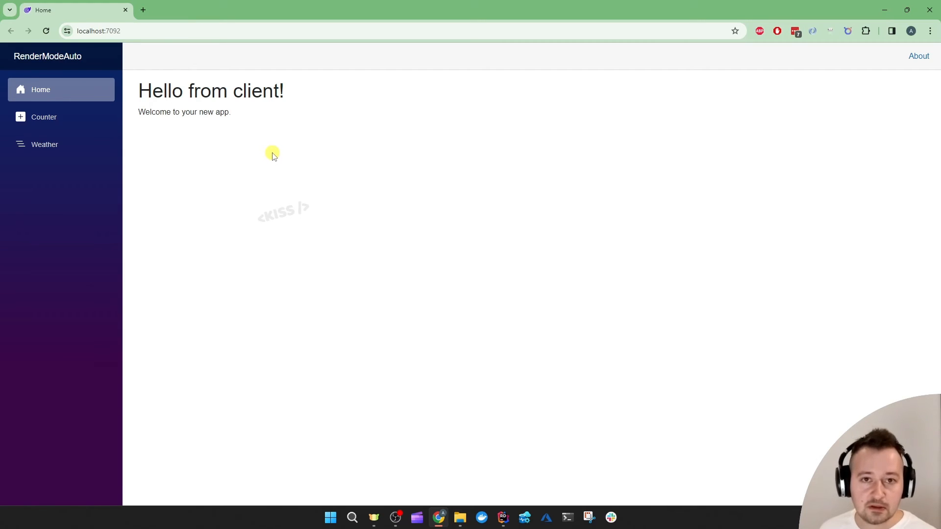
- Open developer tools with F12 to view the client-rendered page's console messages
key(F12)
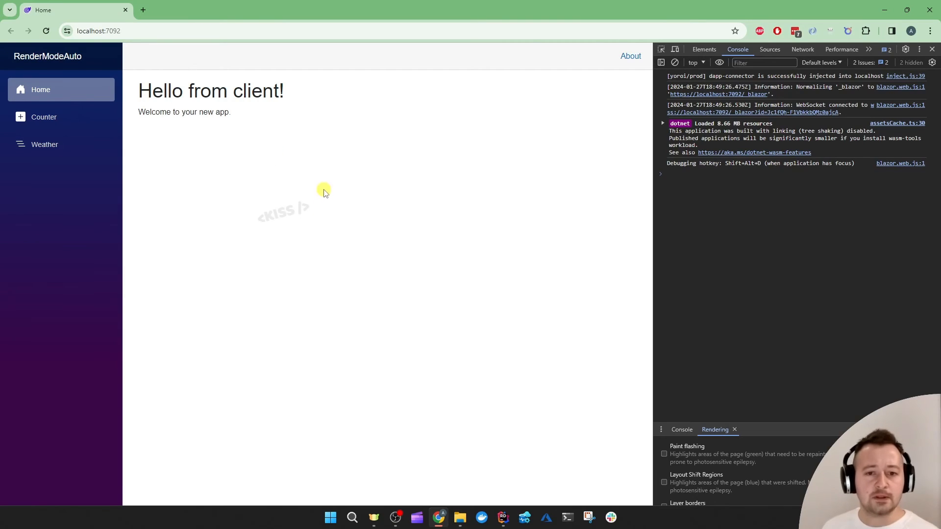
mouse_move(372, 143)
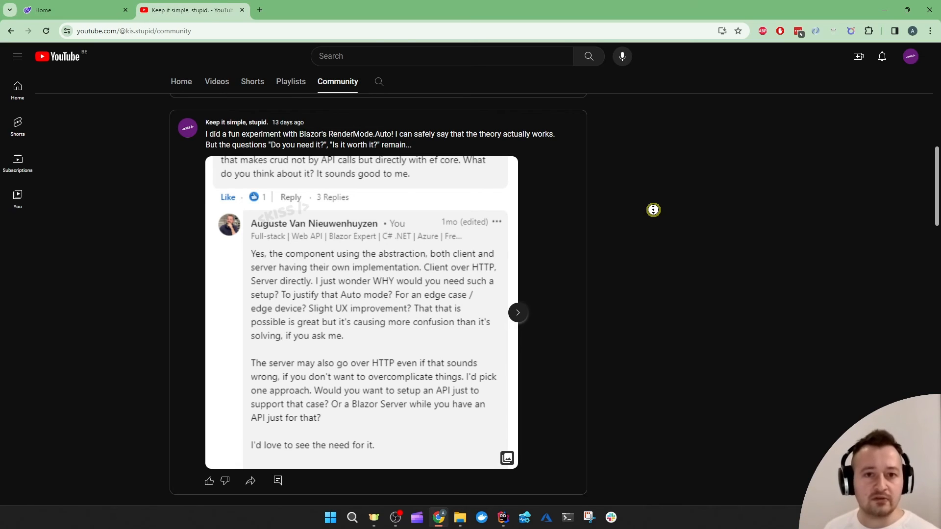
scroll(down, 3)
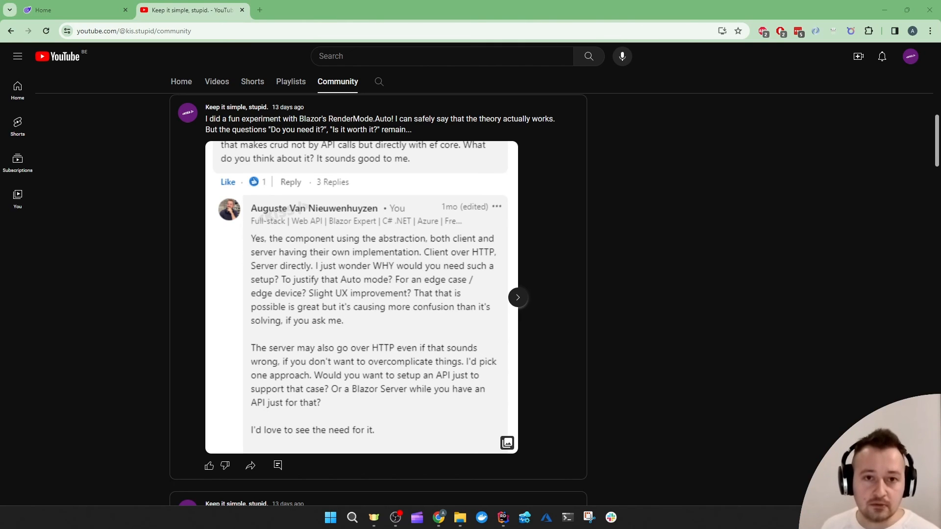
click(125, 10)
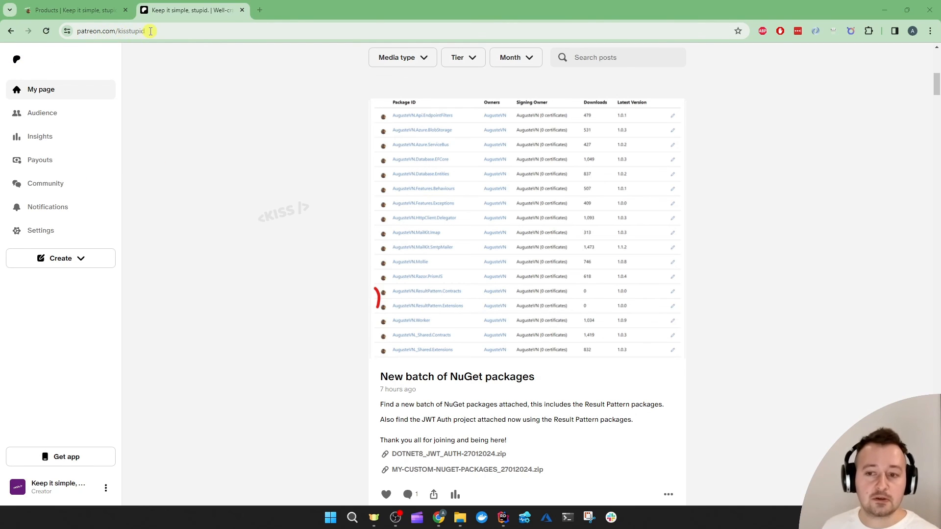
mouse_move(265, 207)
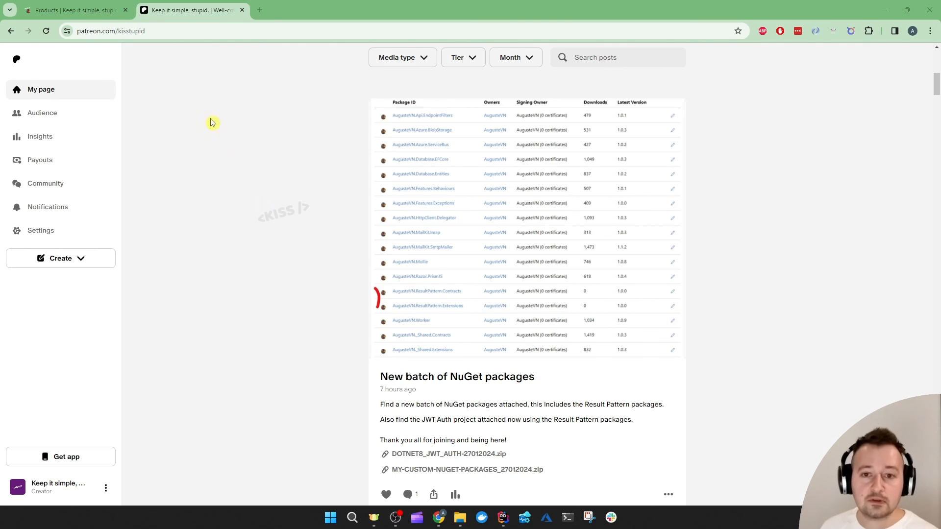
- Switch to the browser tab at the top left of the window
click(72, 10)
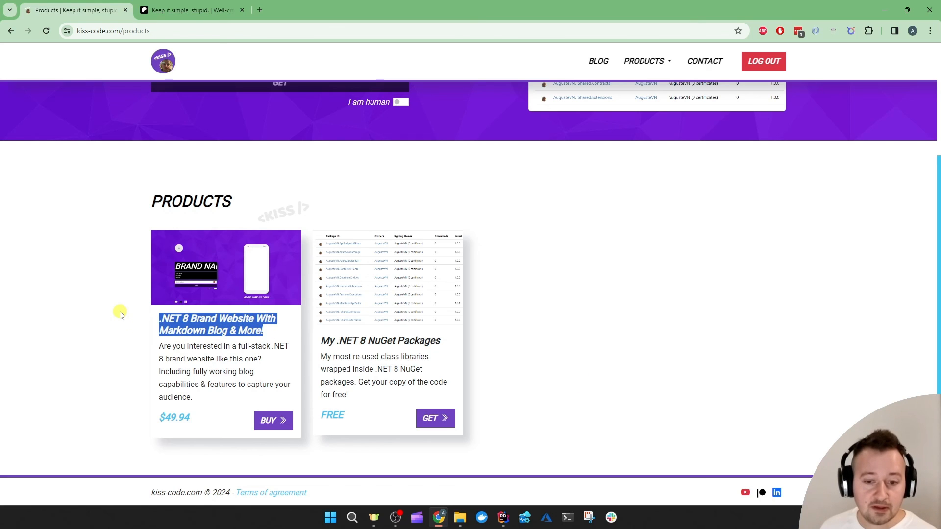
- Clear the text selection on the kiss-code.com product title
click(120, 314)
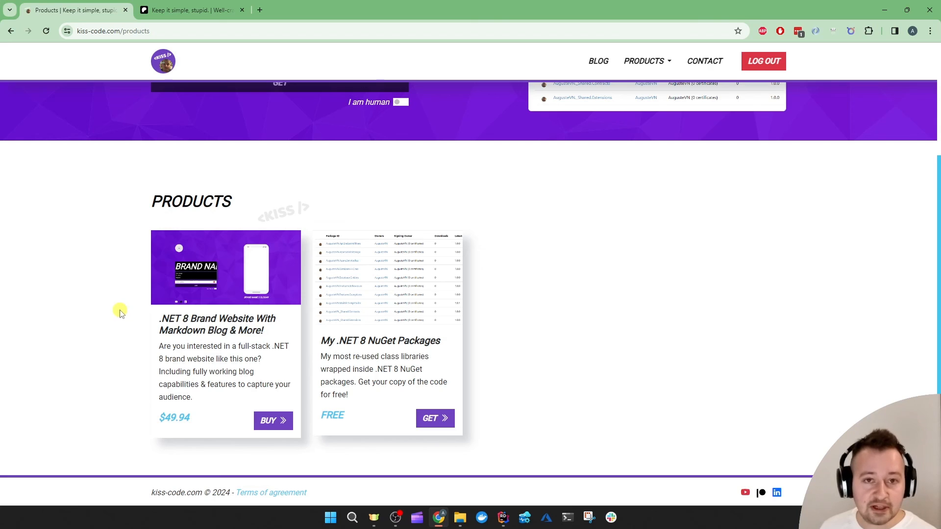
mouse_move(192, 426)
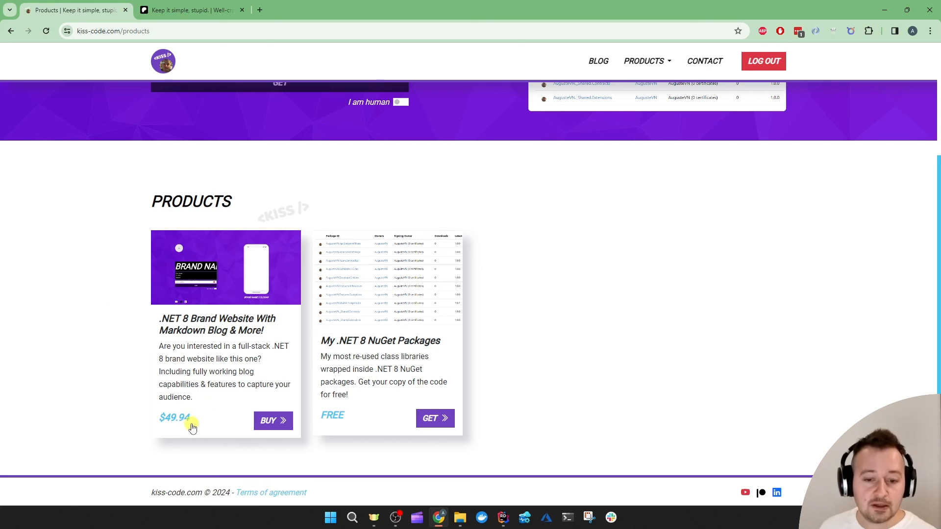
mouse_move(98, 387)
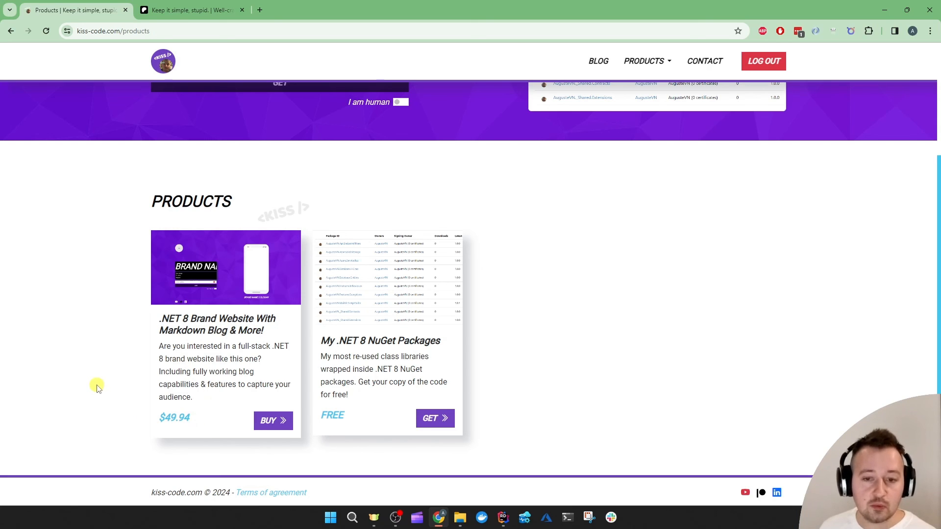
mouse_move(96, 379)
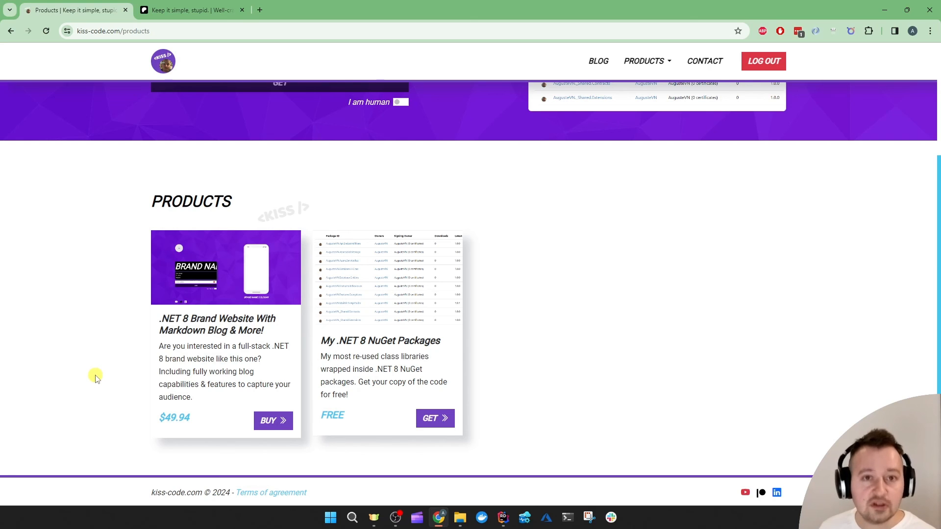